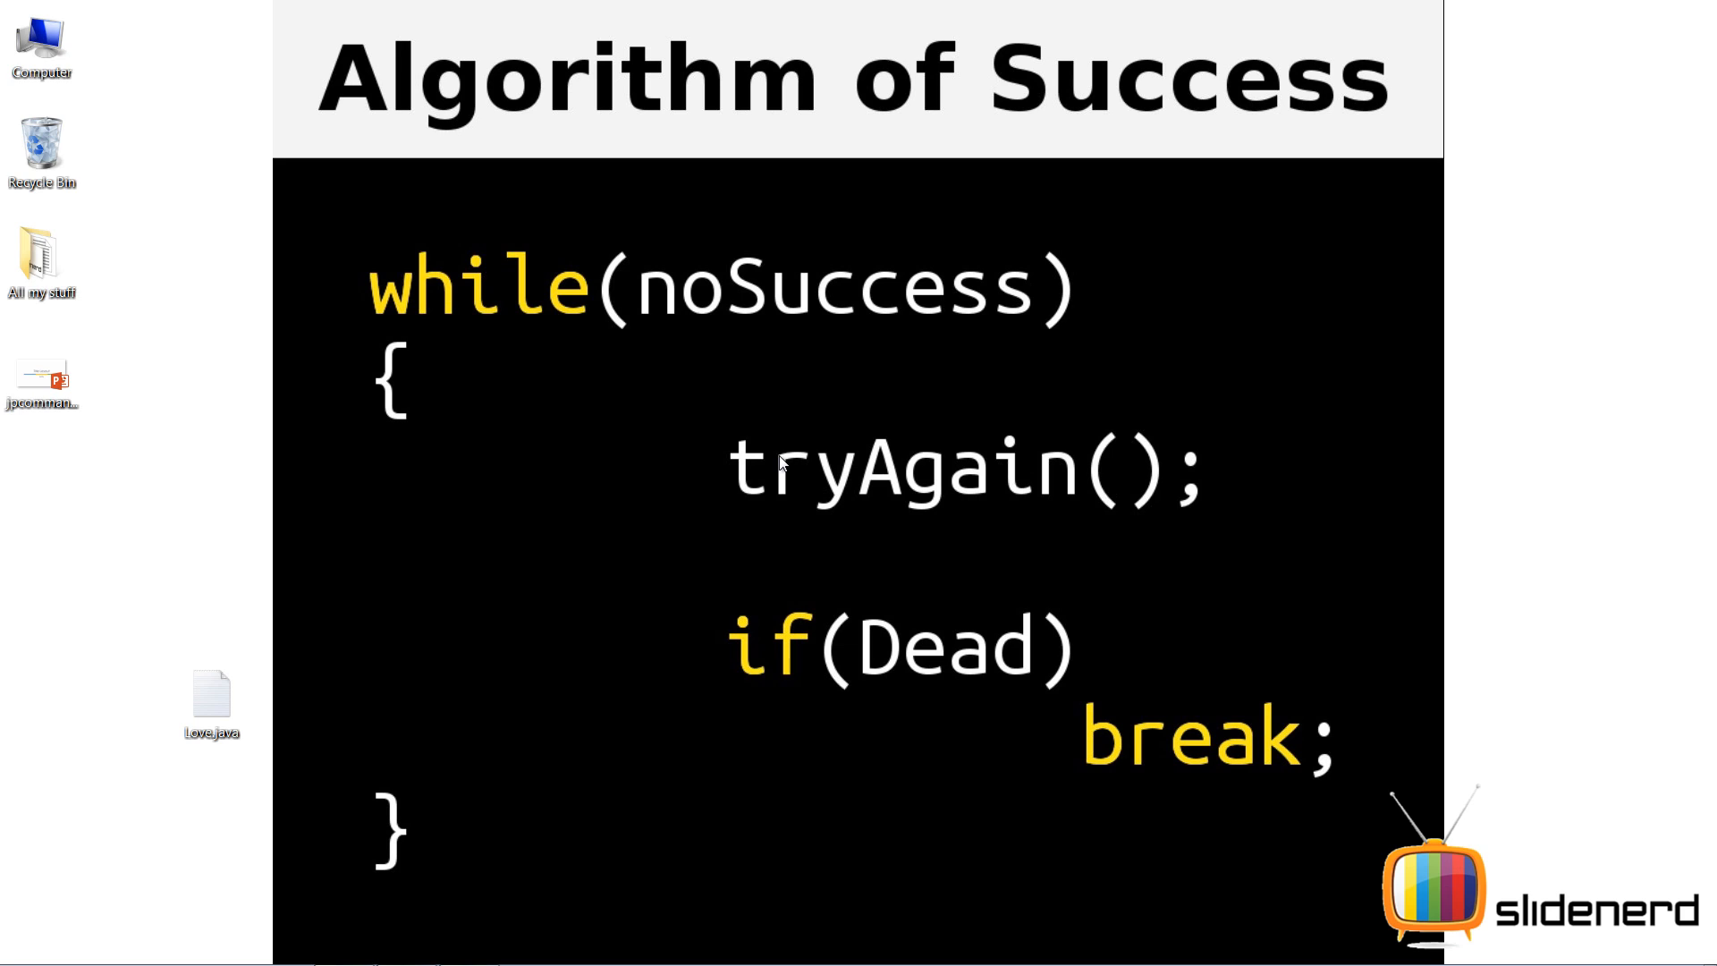
Step: Open Love.java from the desktop in Notepad, showing main printing "Love you Jane"
double_click(211, 694)
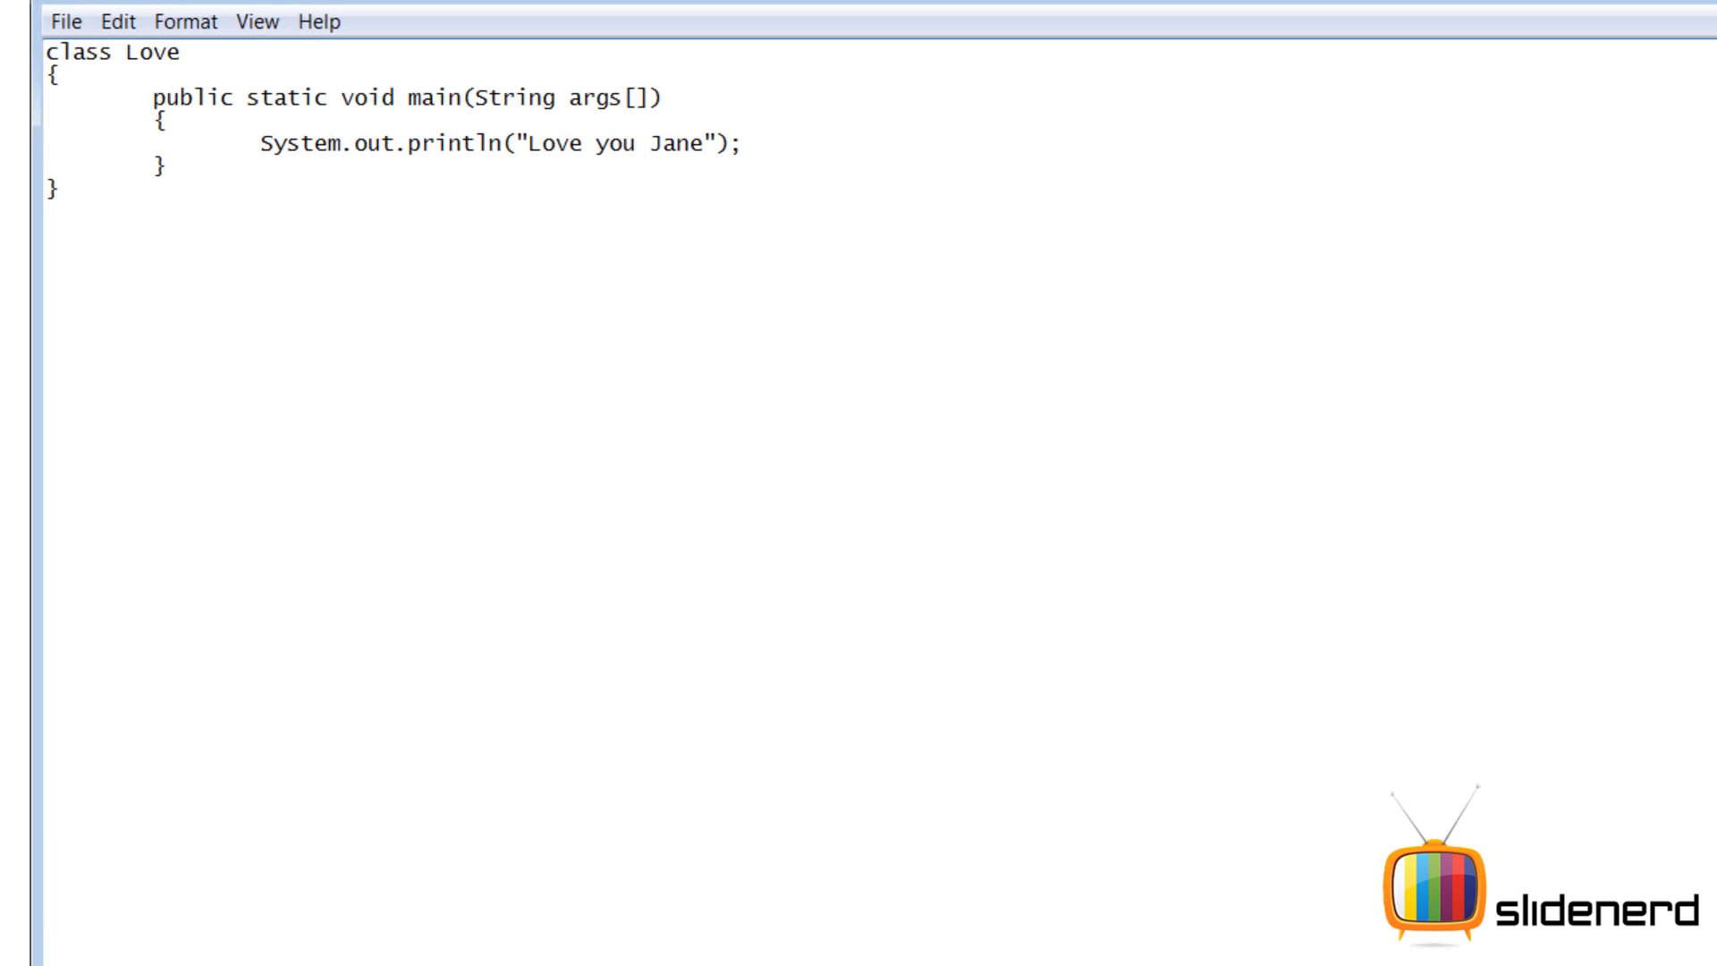
Step: Find cmd from Start search and run it as administrator
type("cmd")
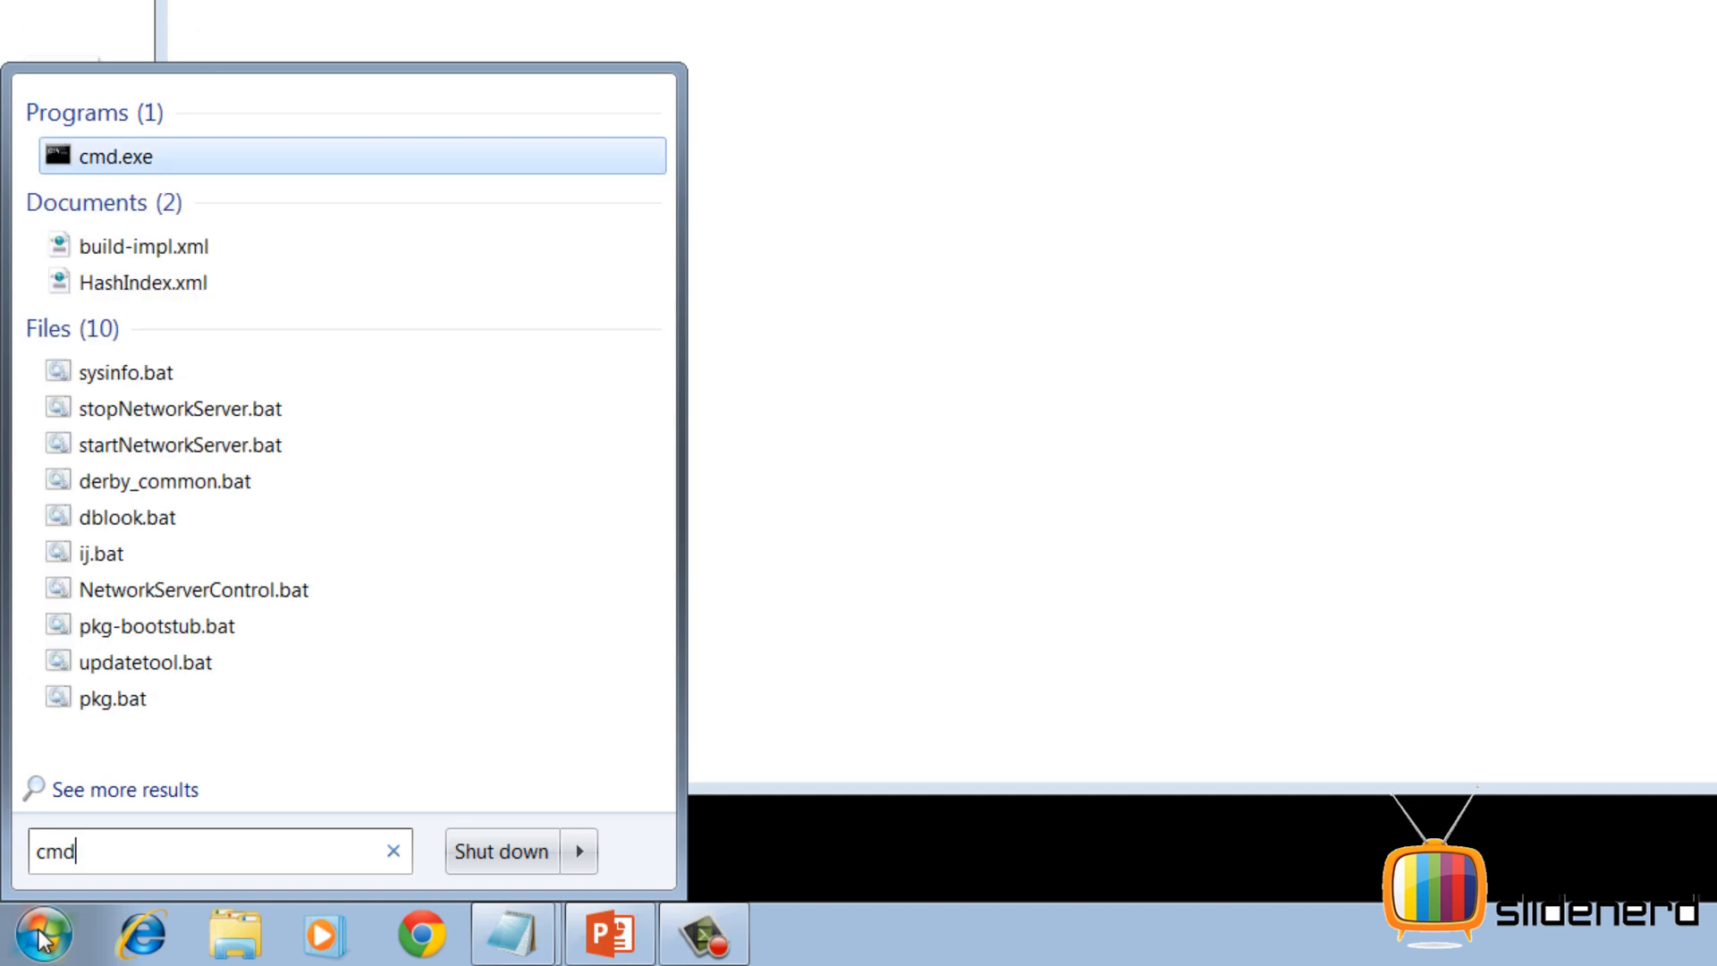
right_click(116, 157)
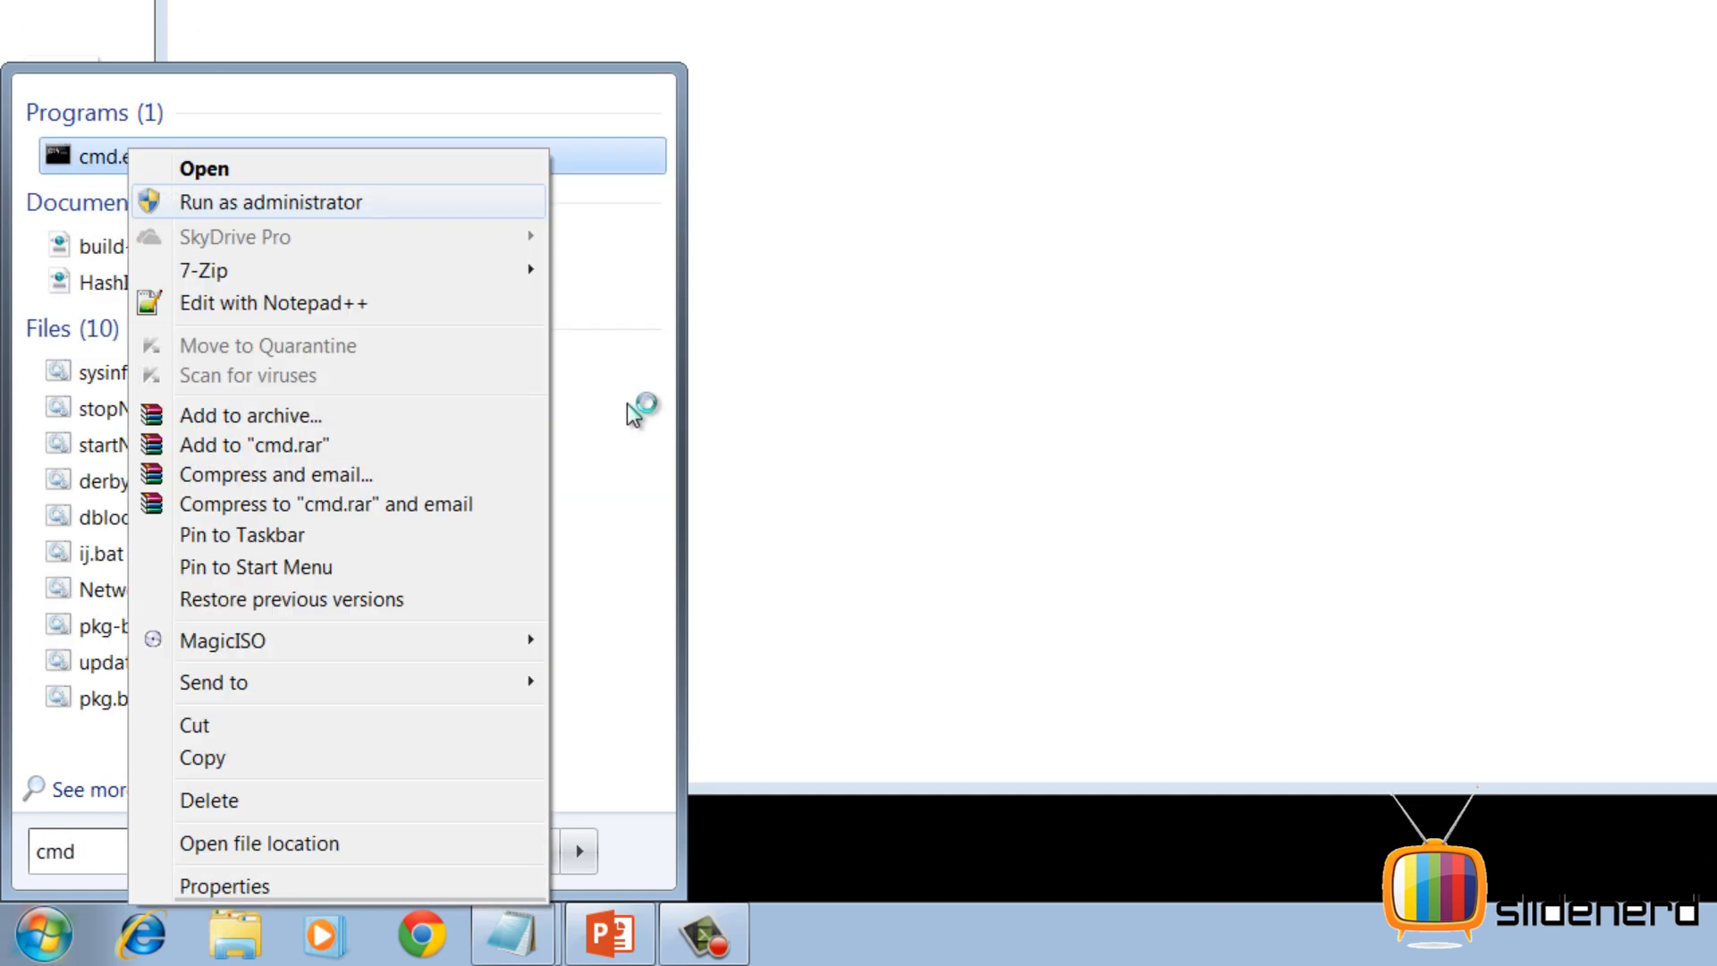
left_click(269, 200)
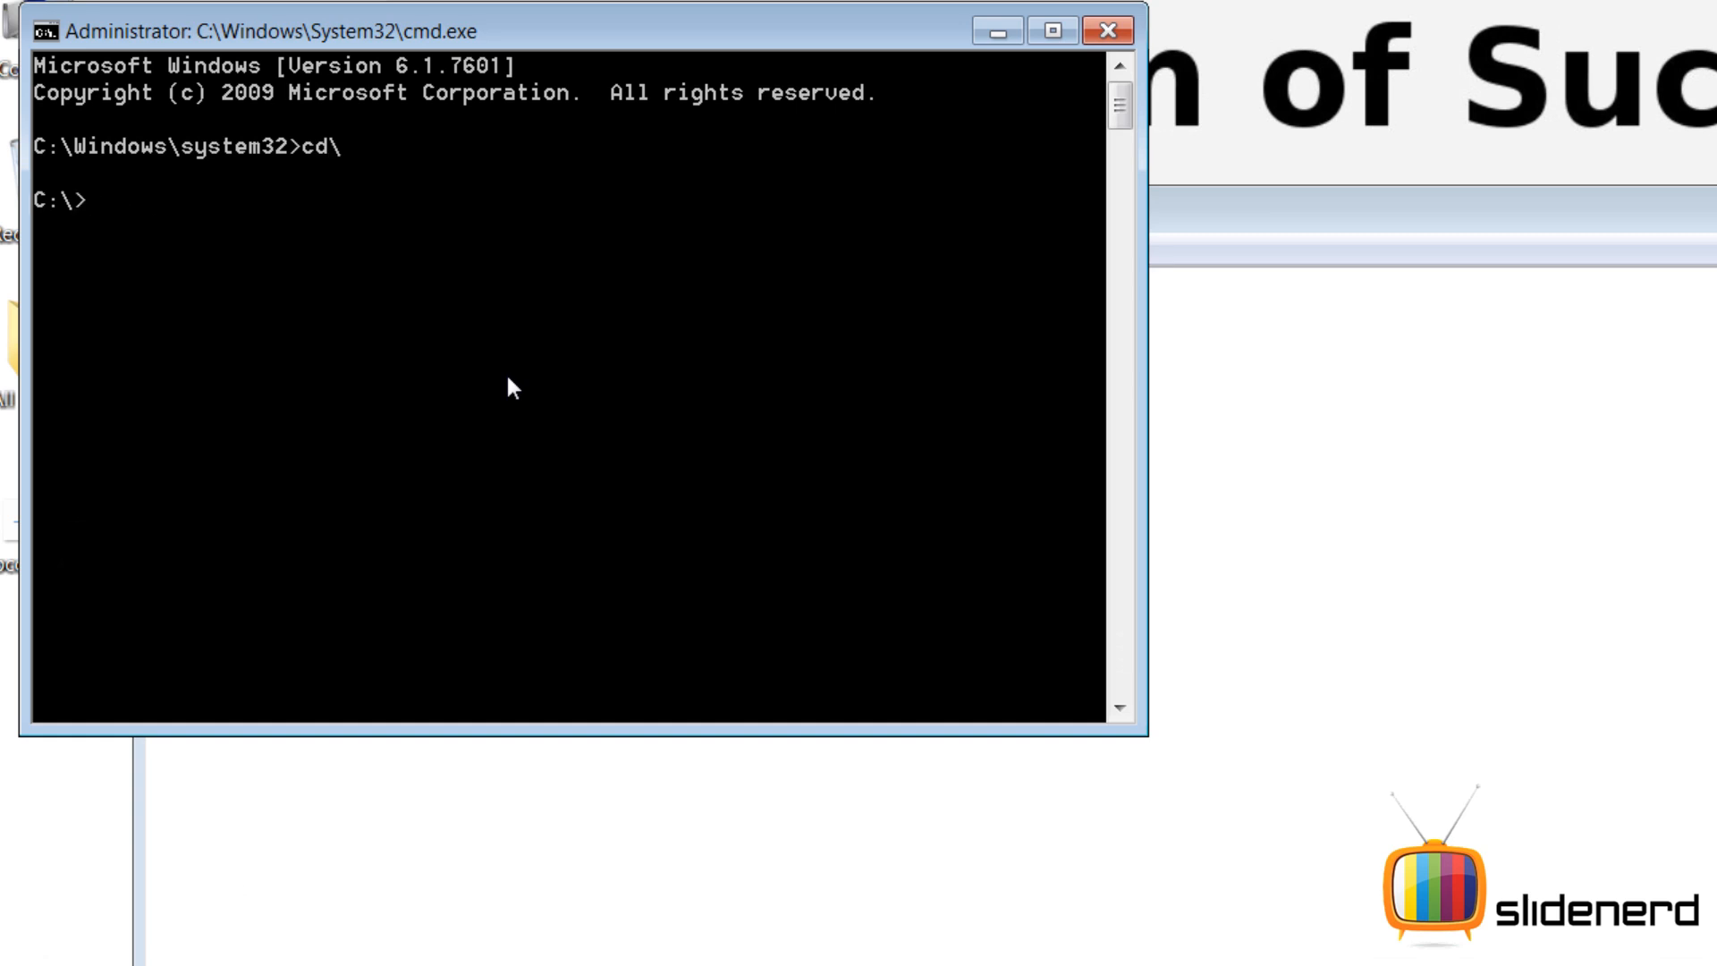
Step: Change to users/vivz/Desktop, compile Love.java with javac and run java Love, printing "Love you Jane"
type("cd users")
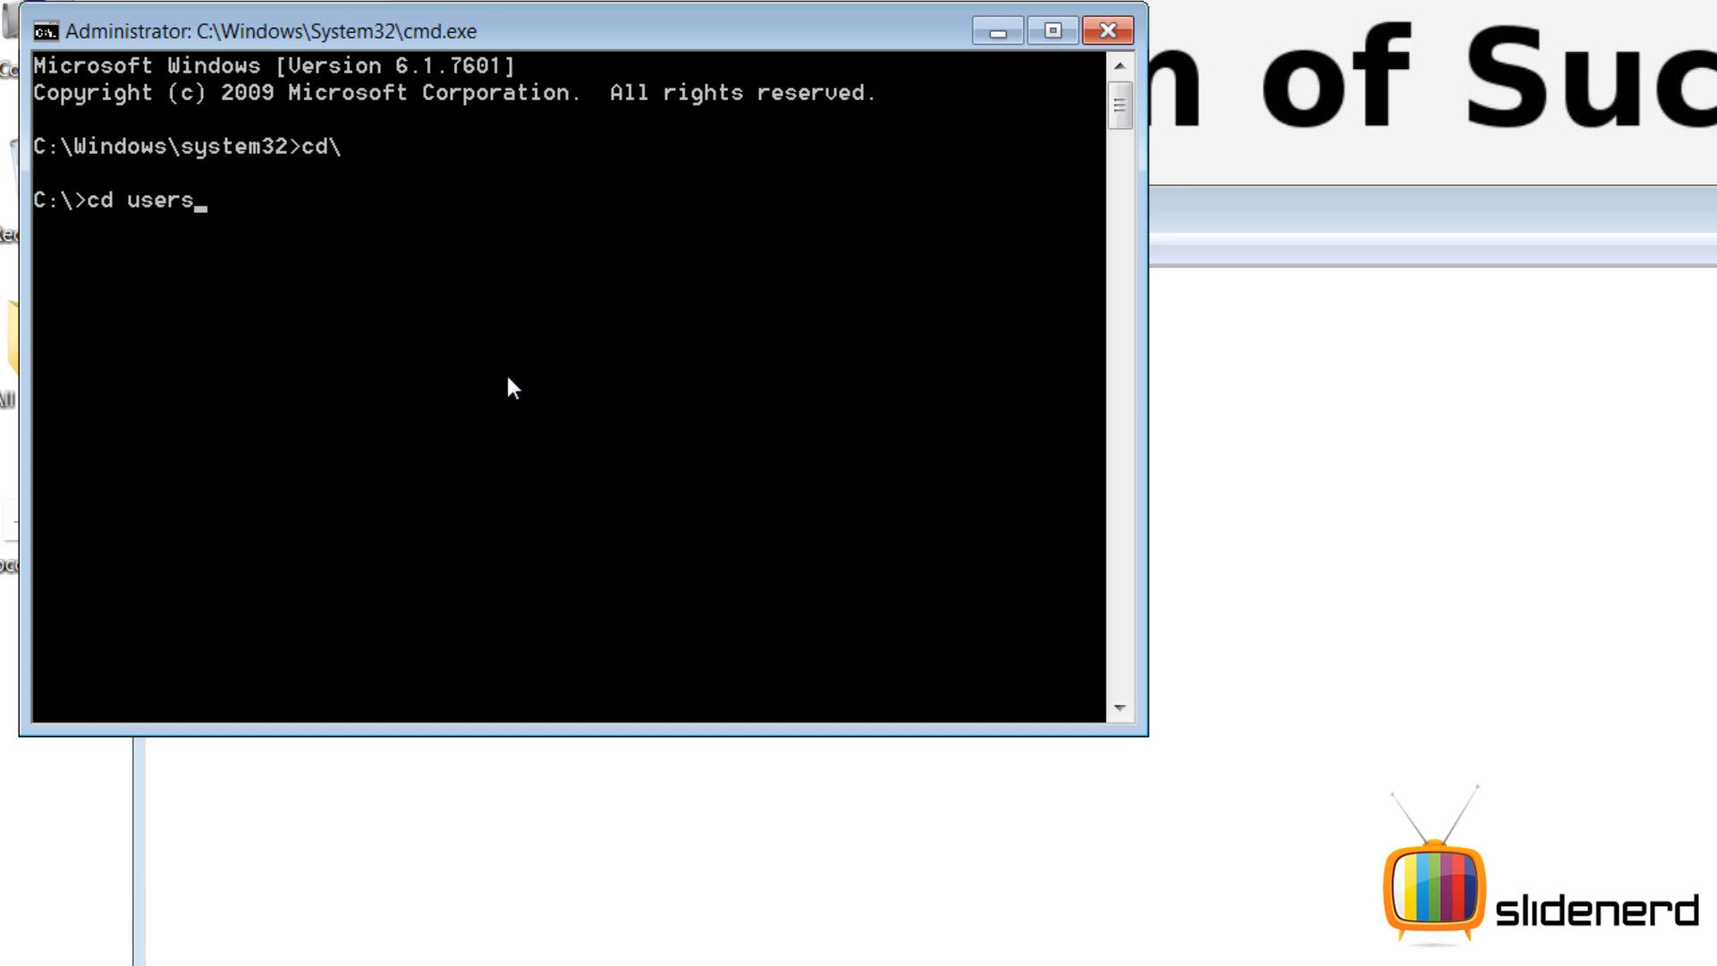
type("/vivz/")
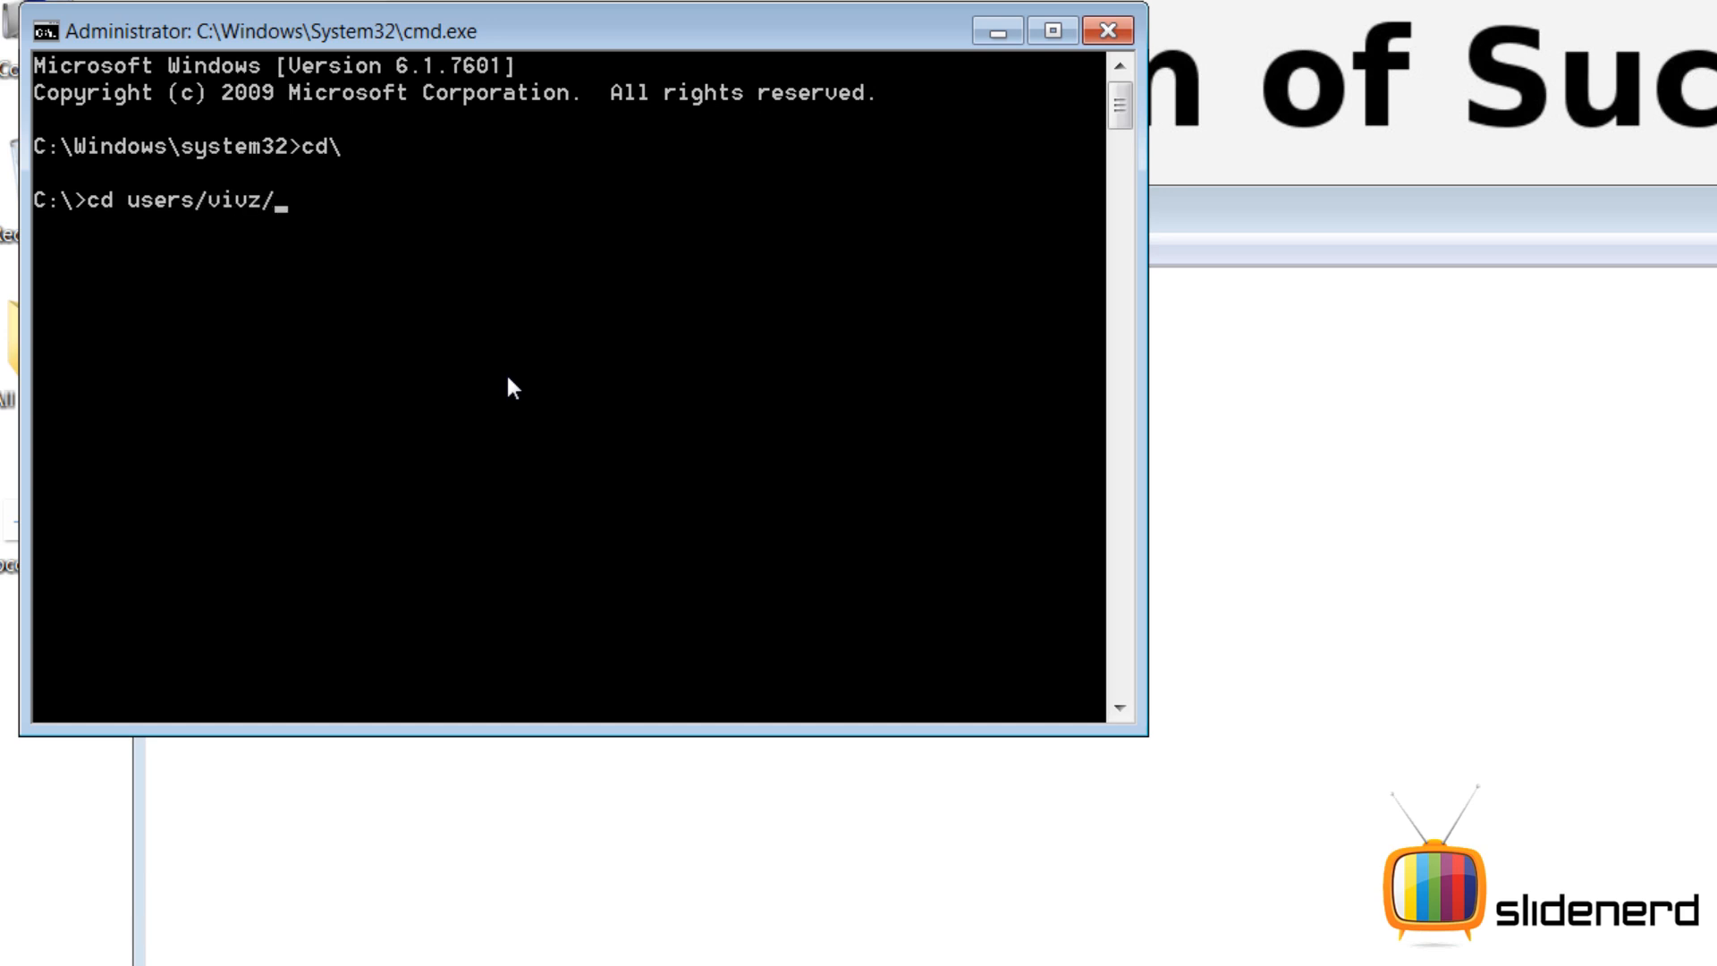
type("Desktop")
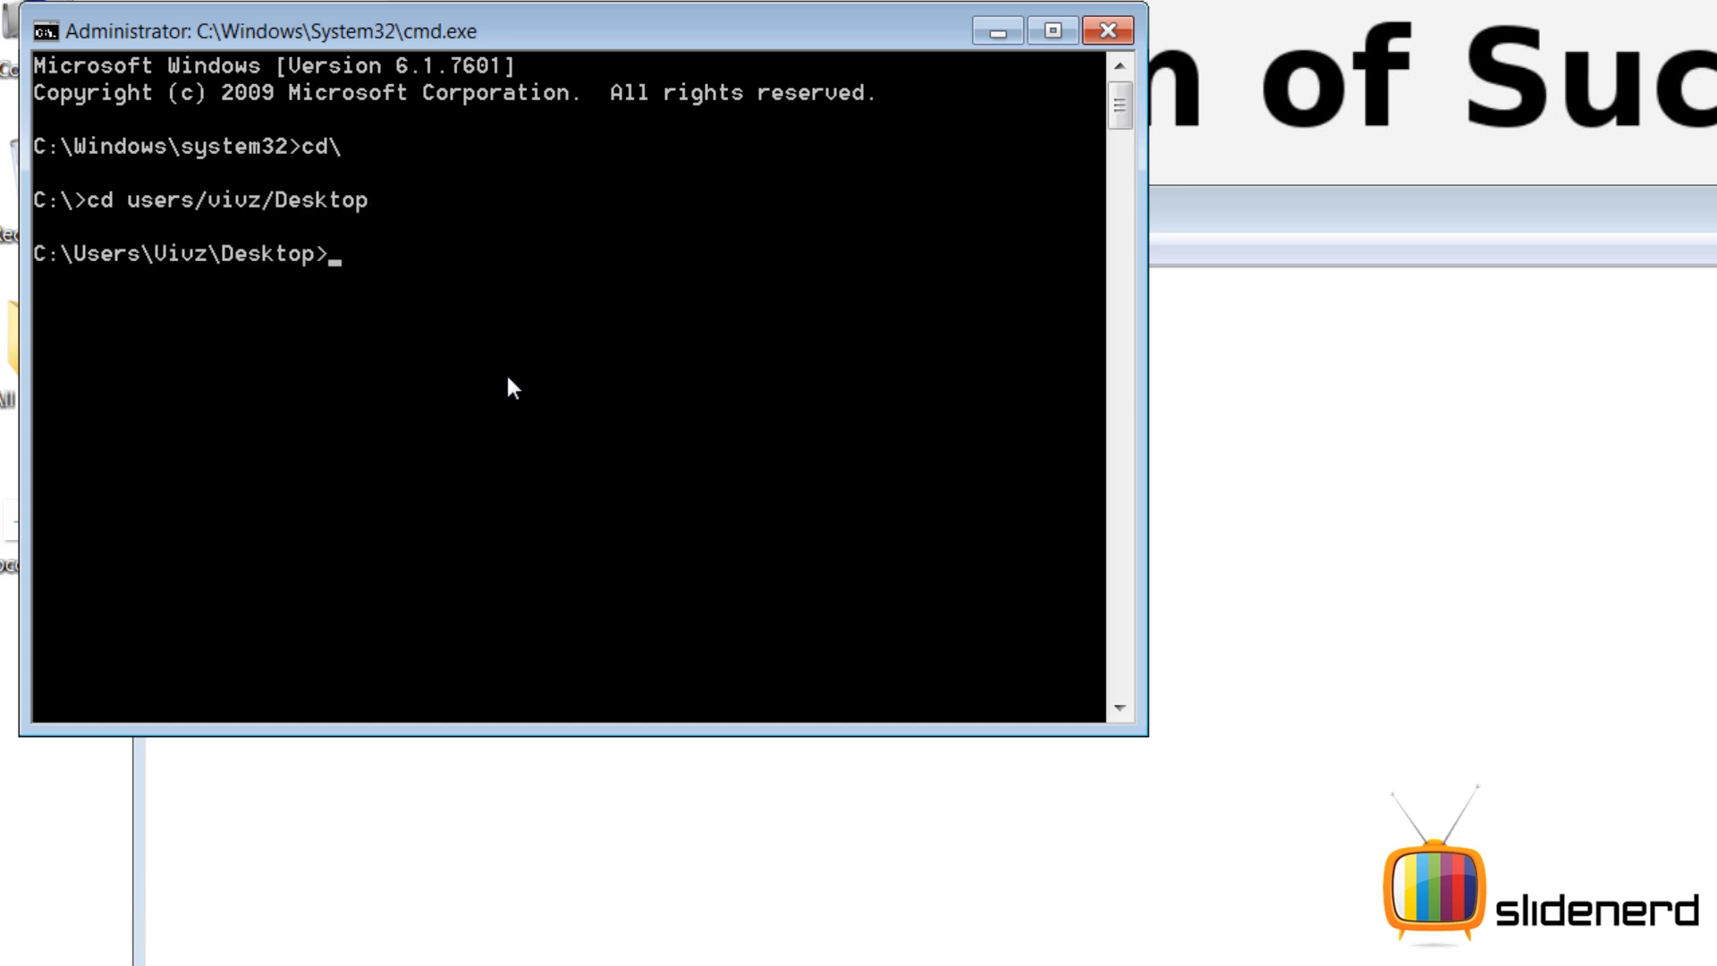
type("javac Love.")
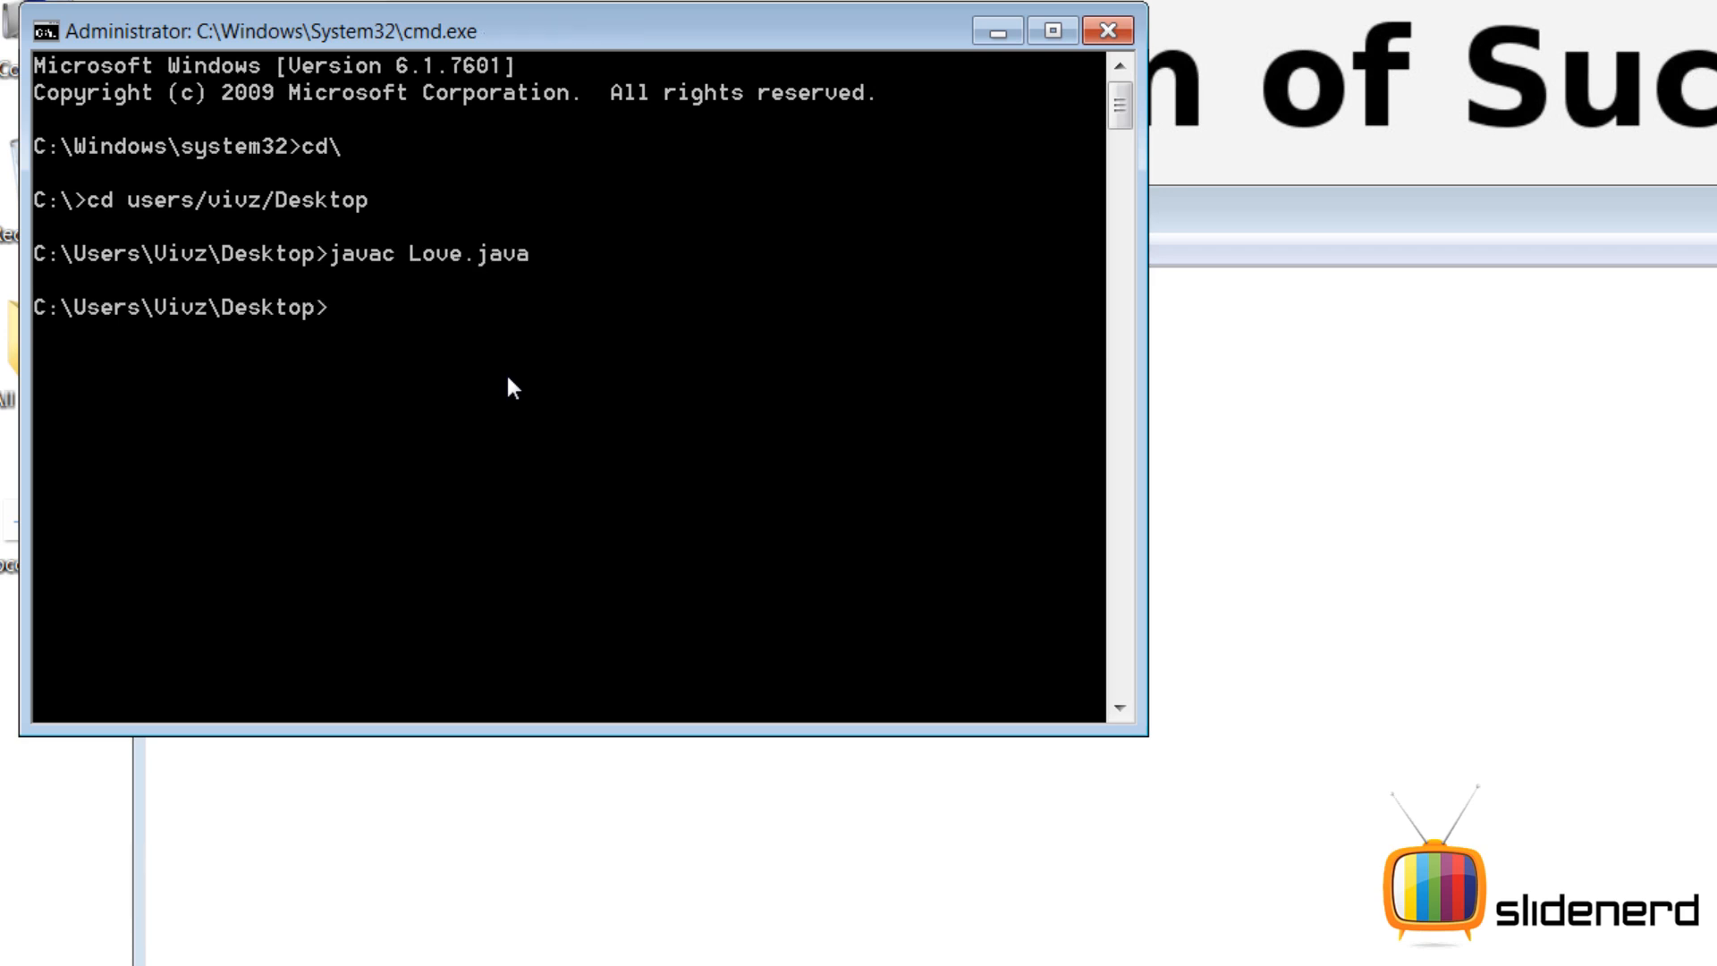
type("java Love")
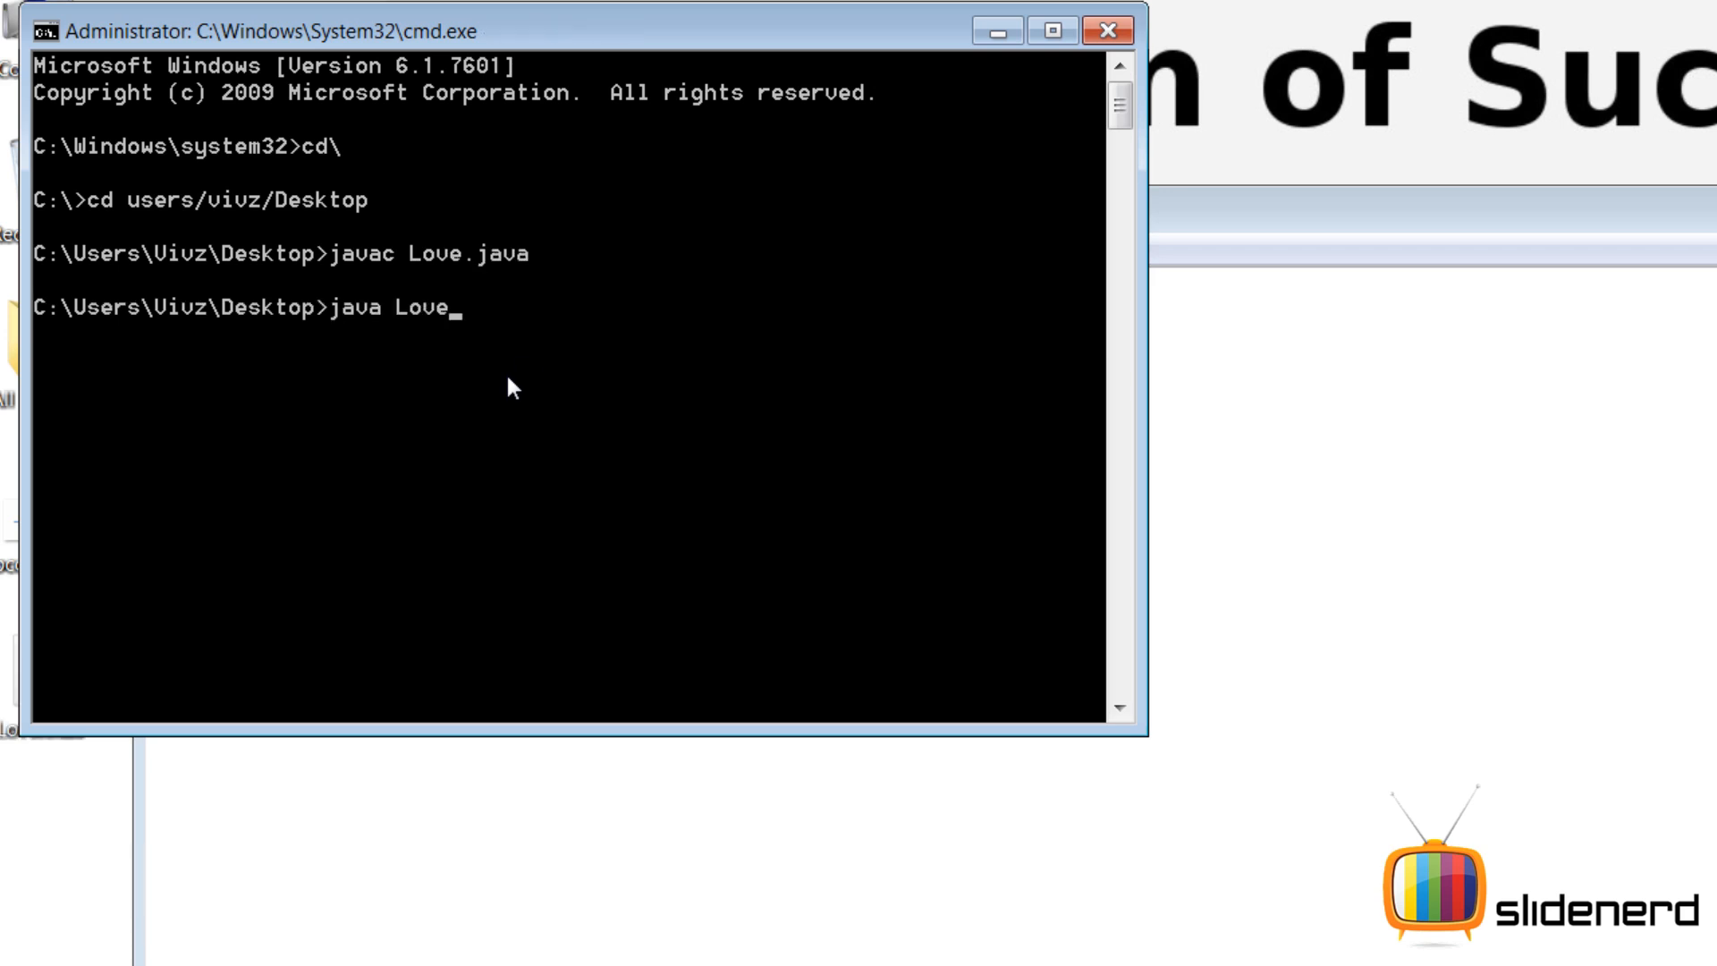
key("Enter")
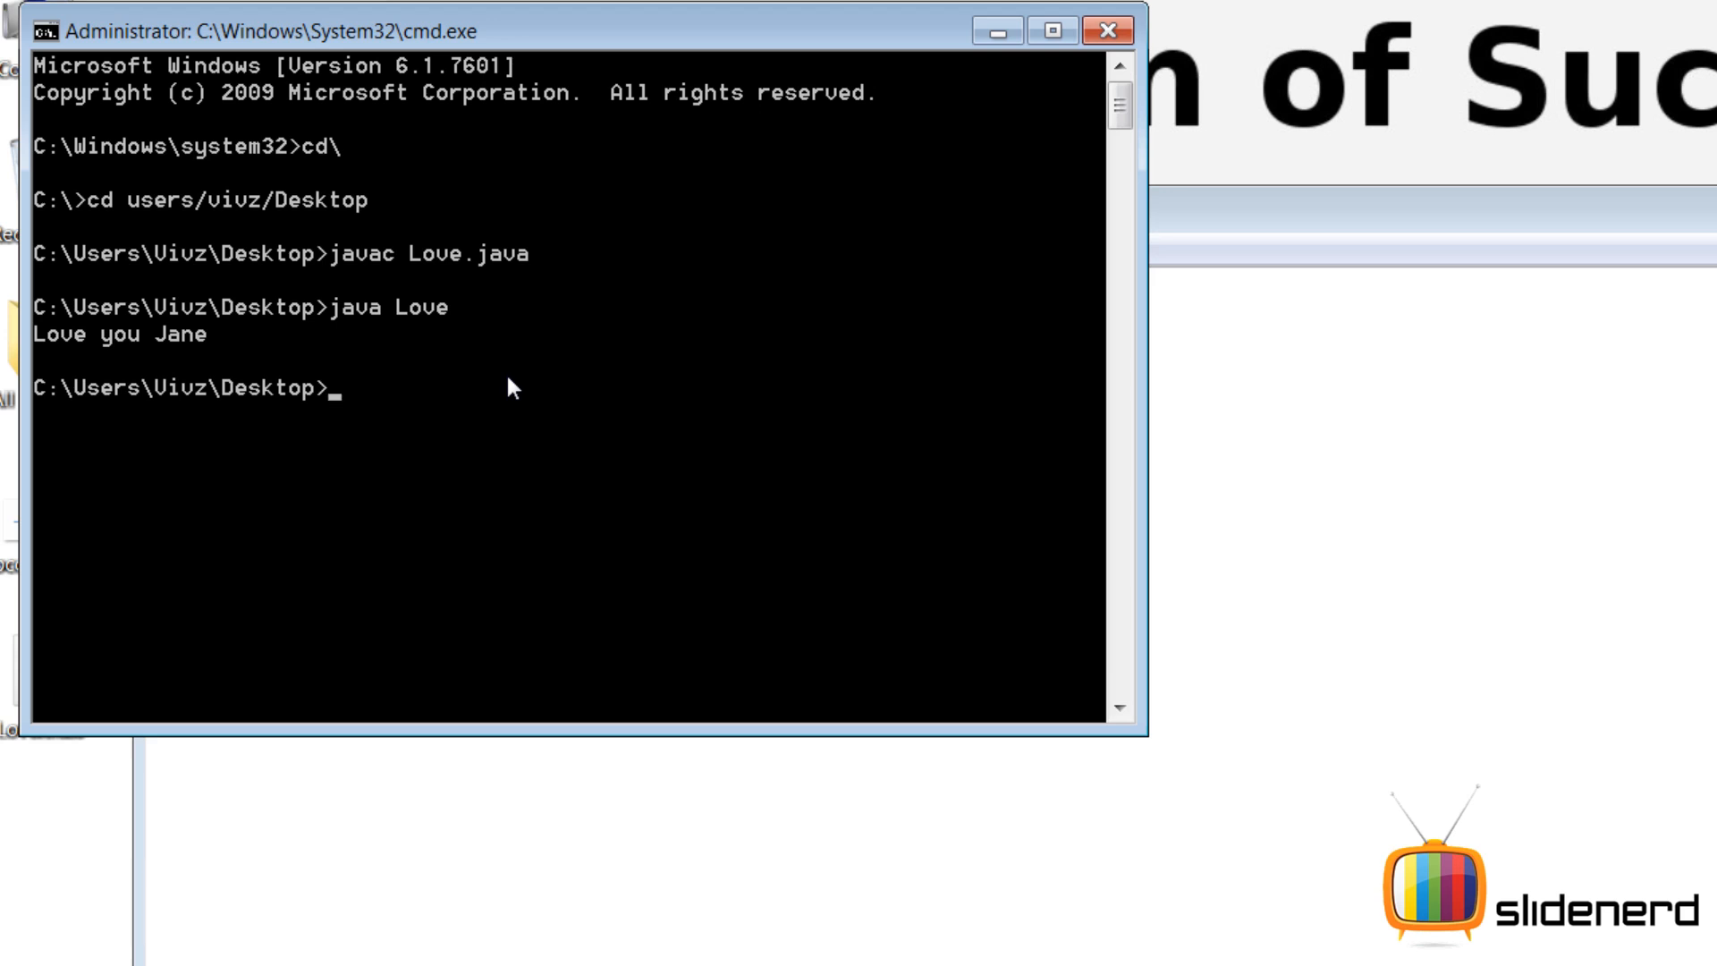
mouse_move(830, 453)
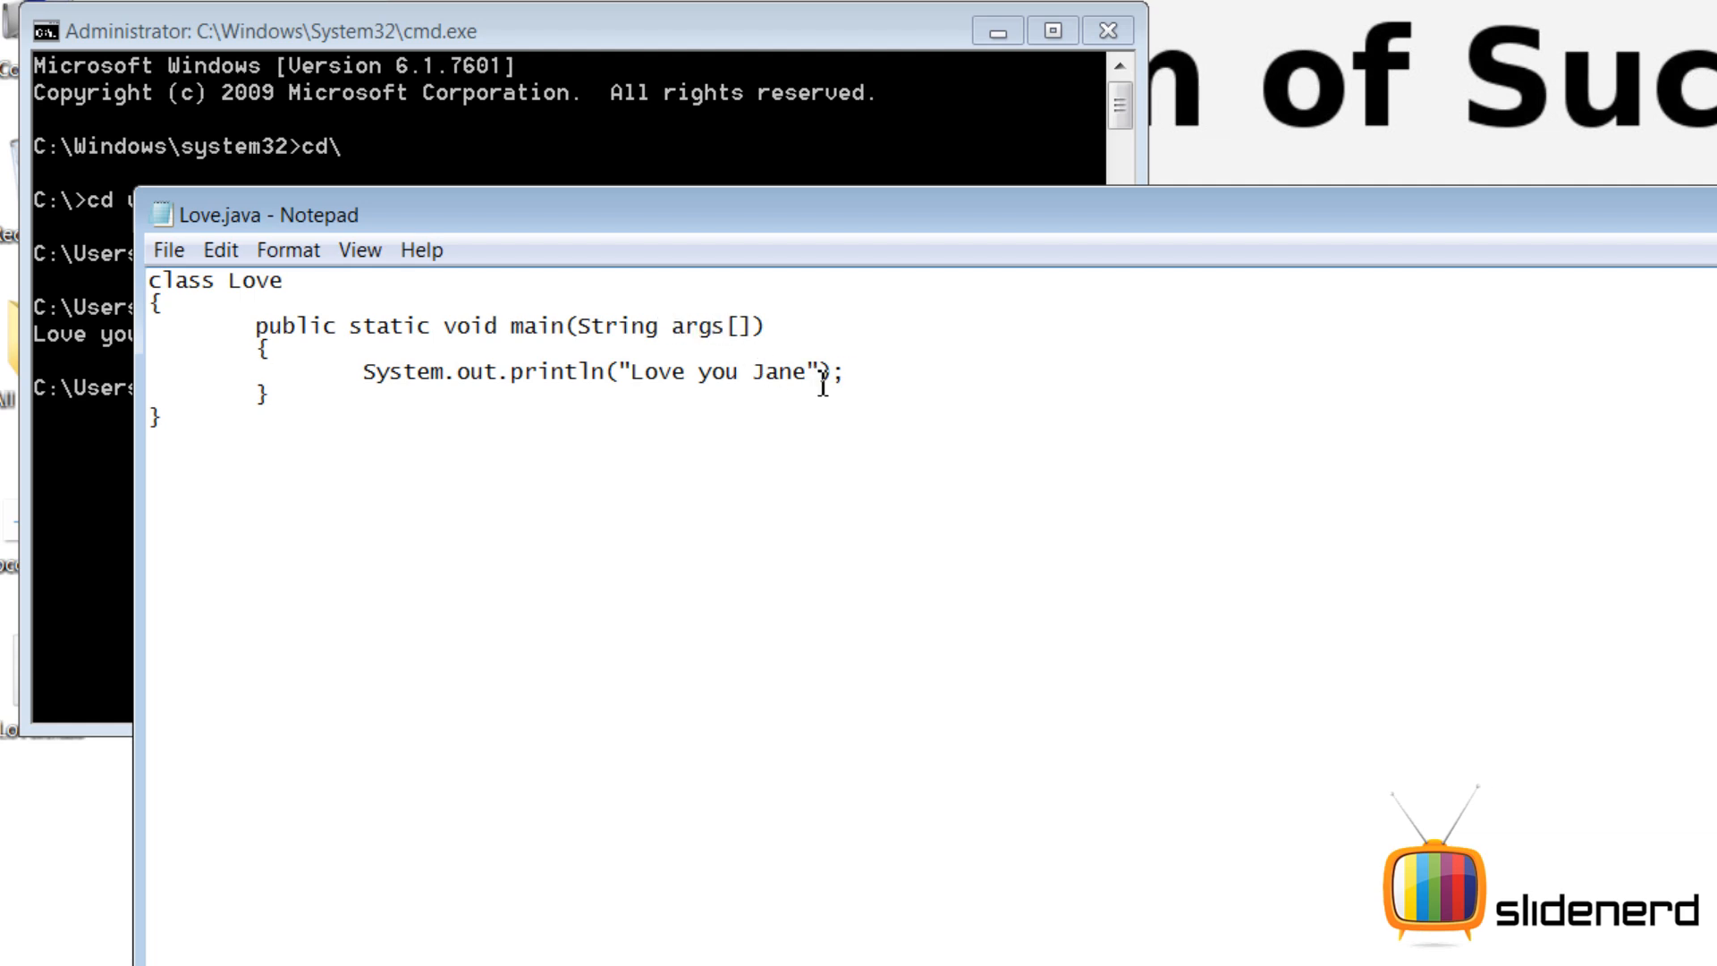
Step: Replace the hard-coded name so println outputs "Love you " + args[0]
key("BackSpace")
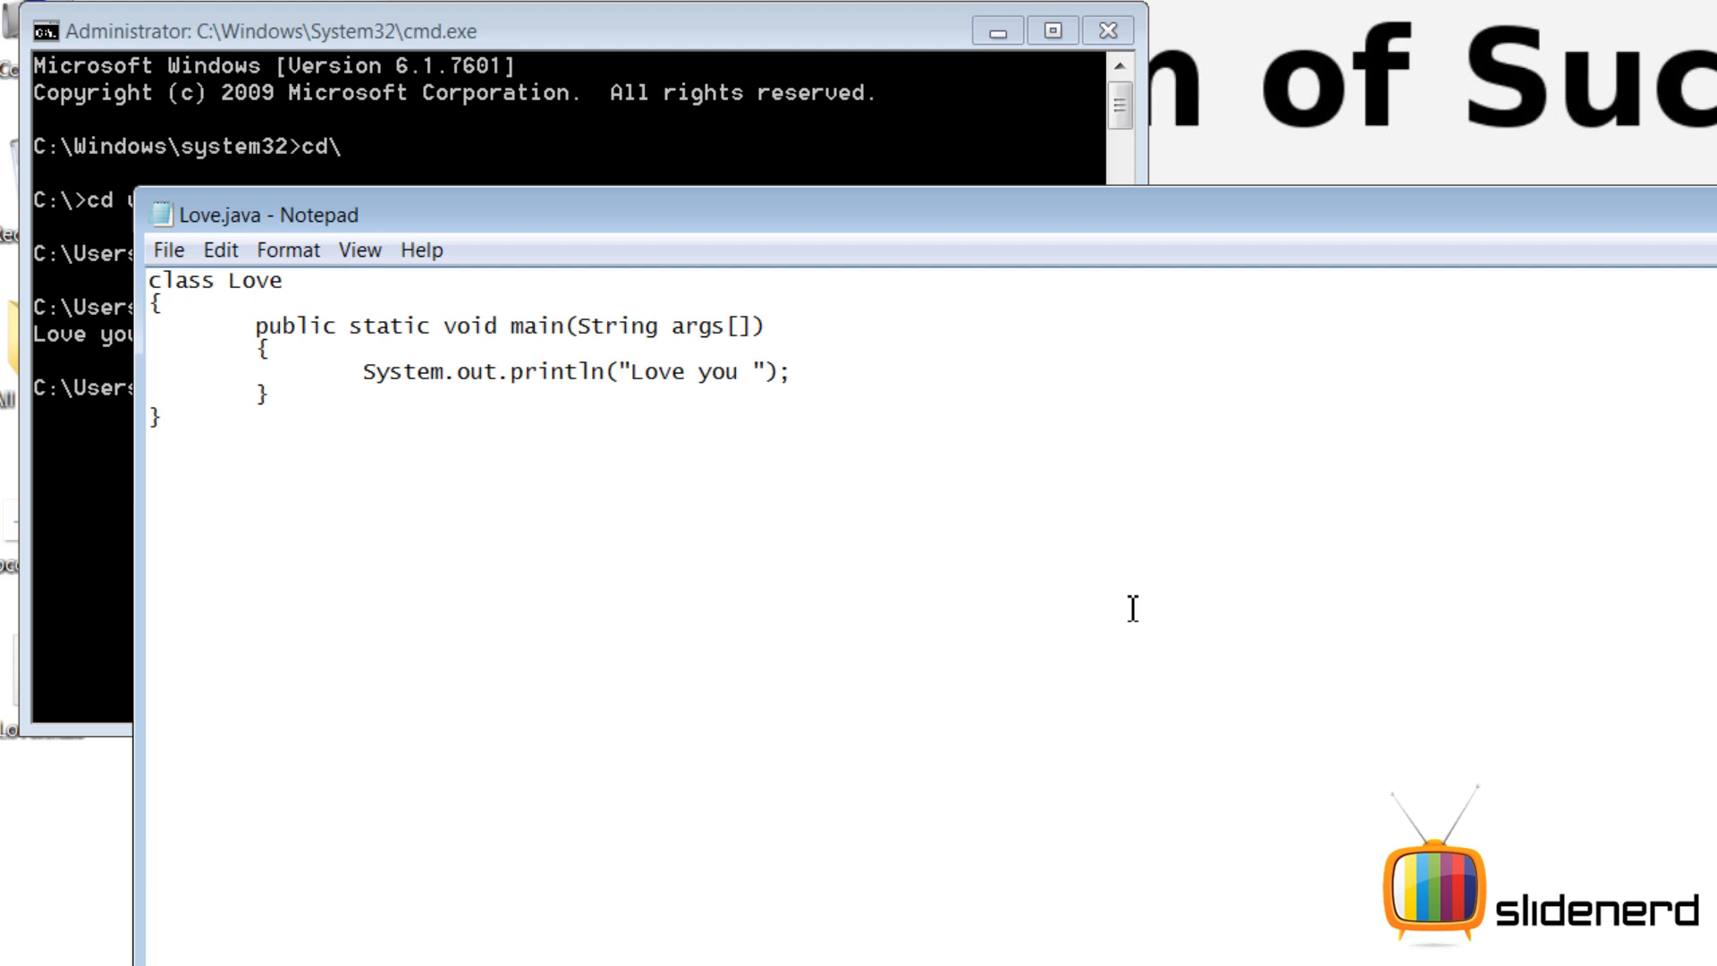
type("+ar")
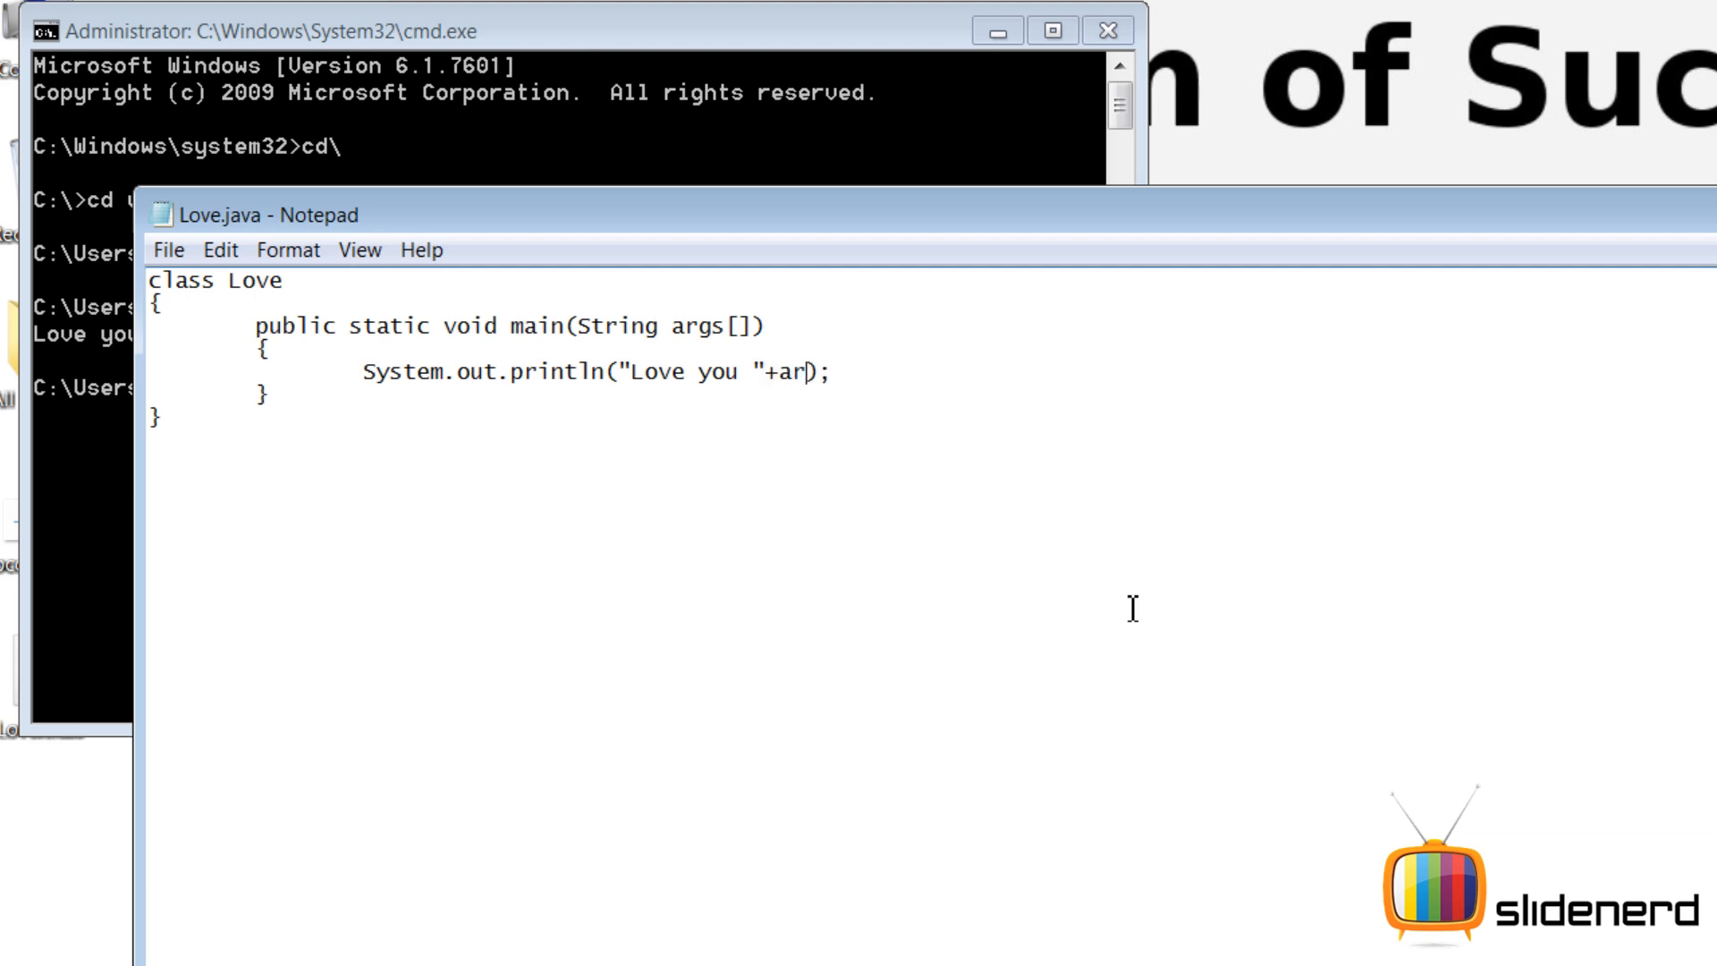
type("gs[0]")
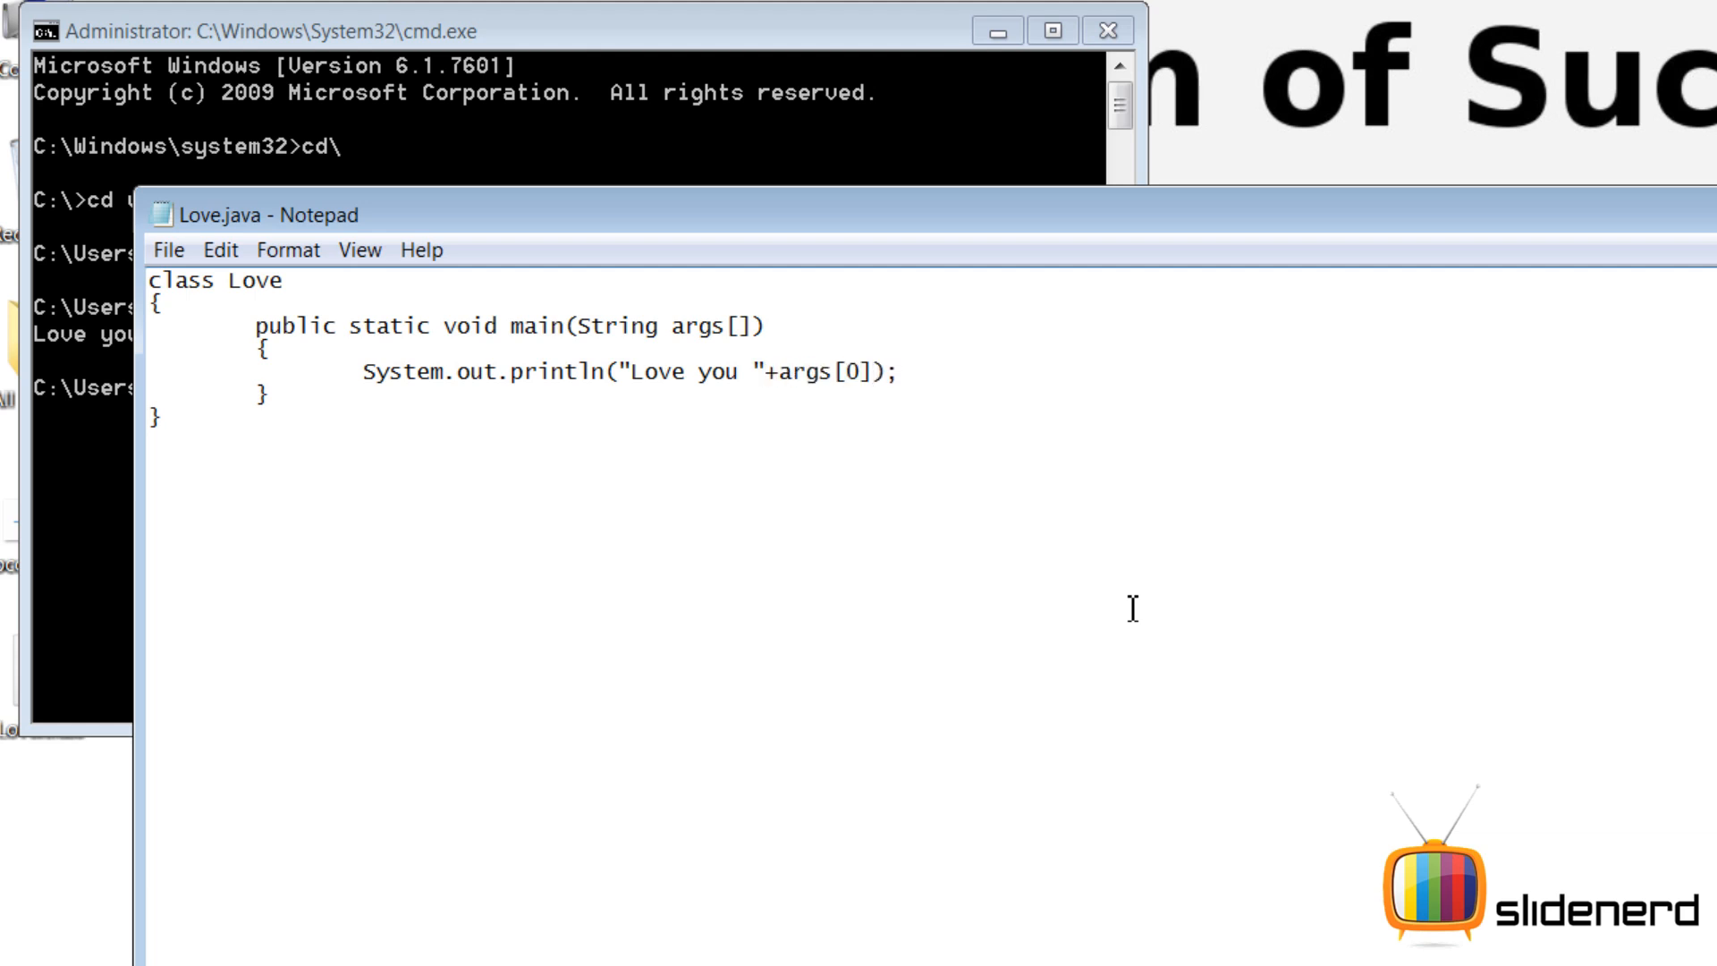
mouse_move(1016, 236)
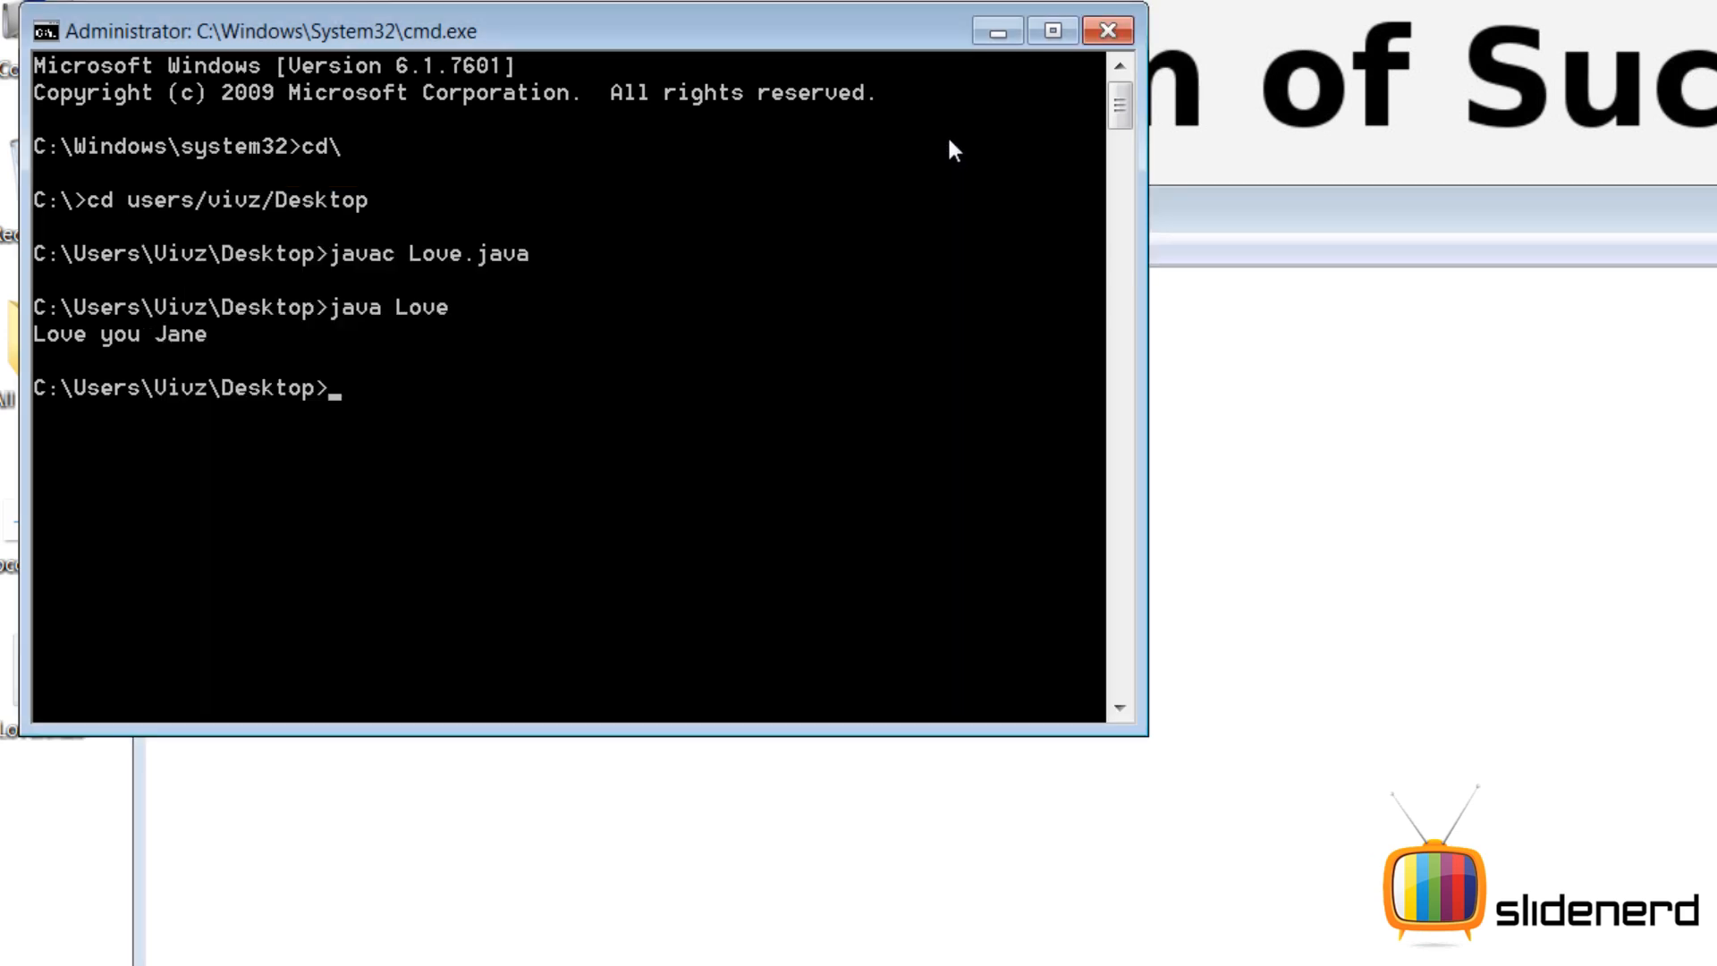
Step: Recompile Love.java and run java Love Jane, printing "Love you Jane"
type("jav")
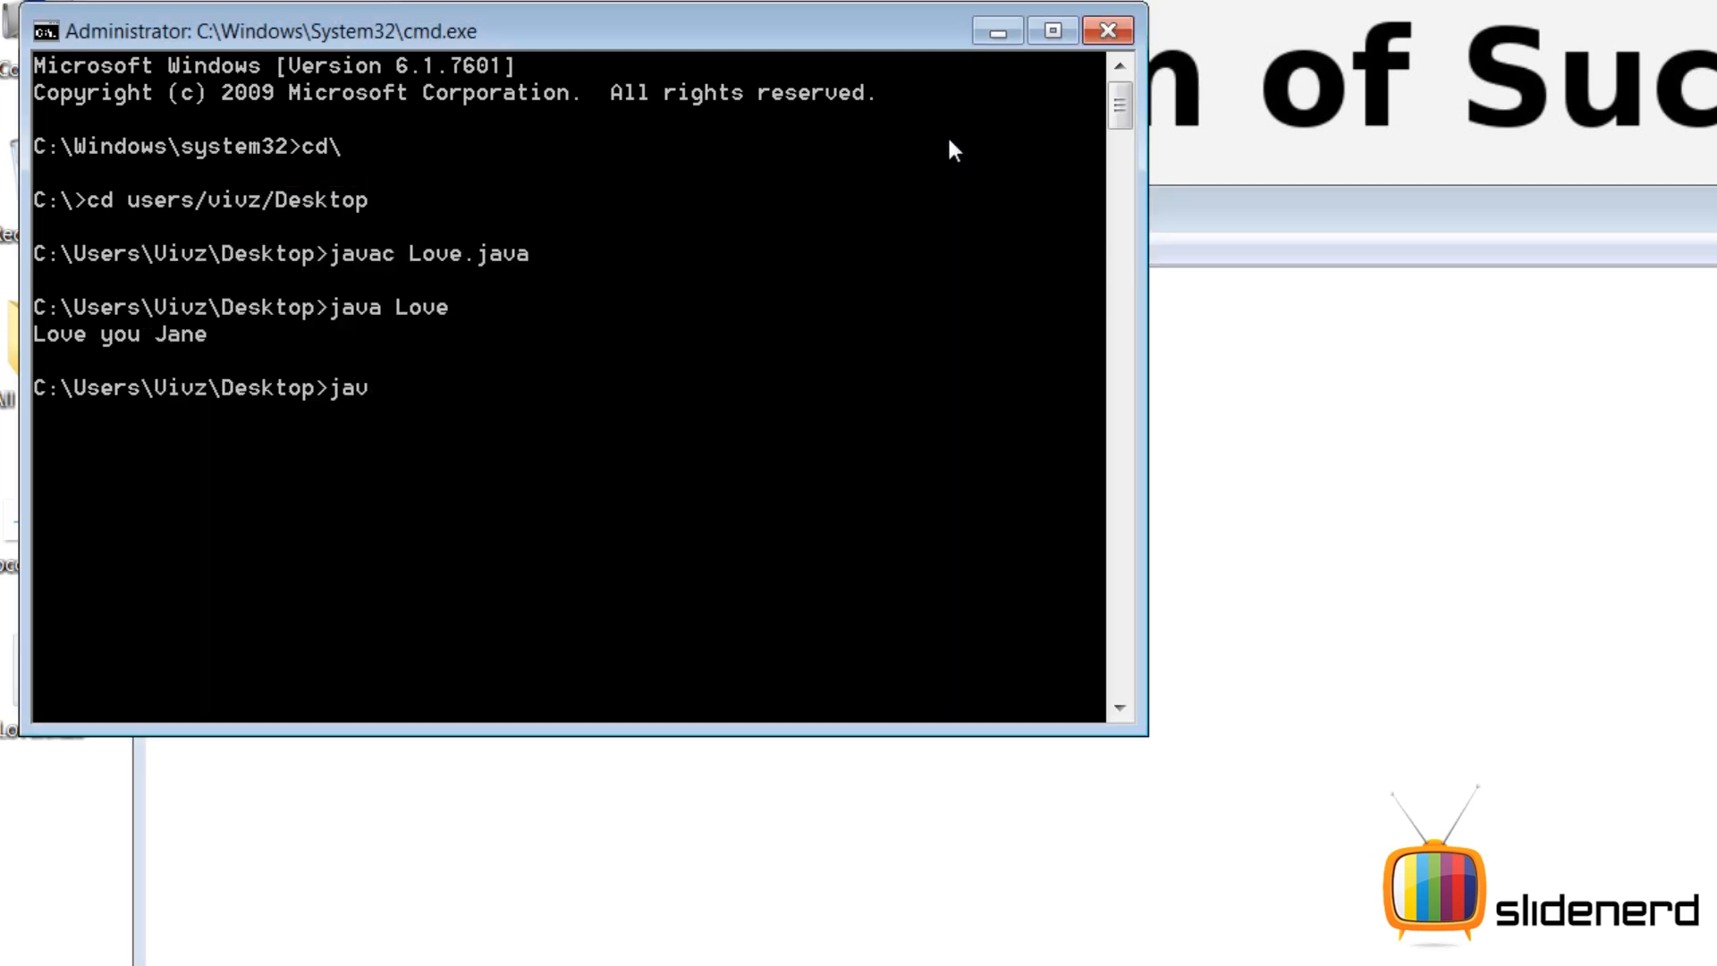
type("ac Love.java")
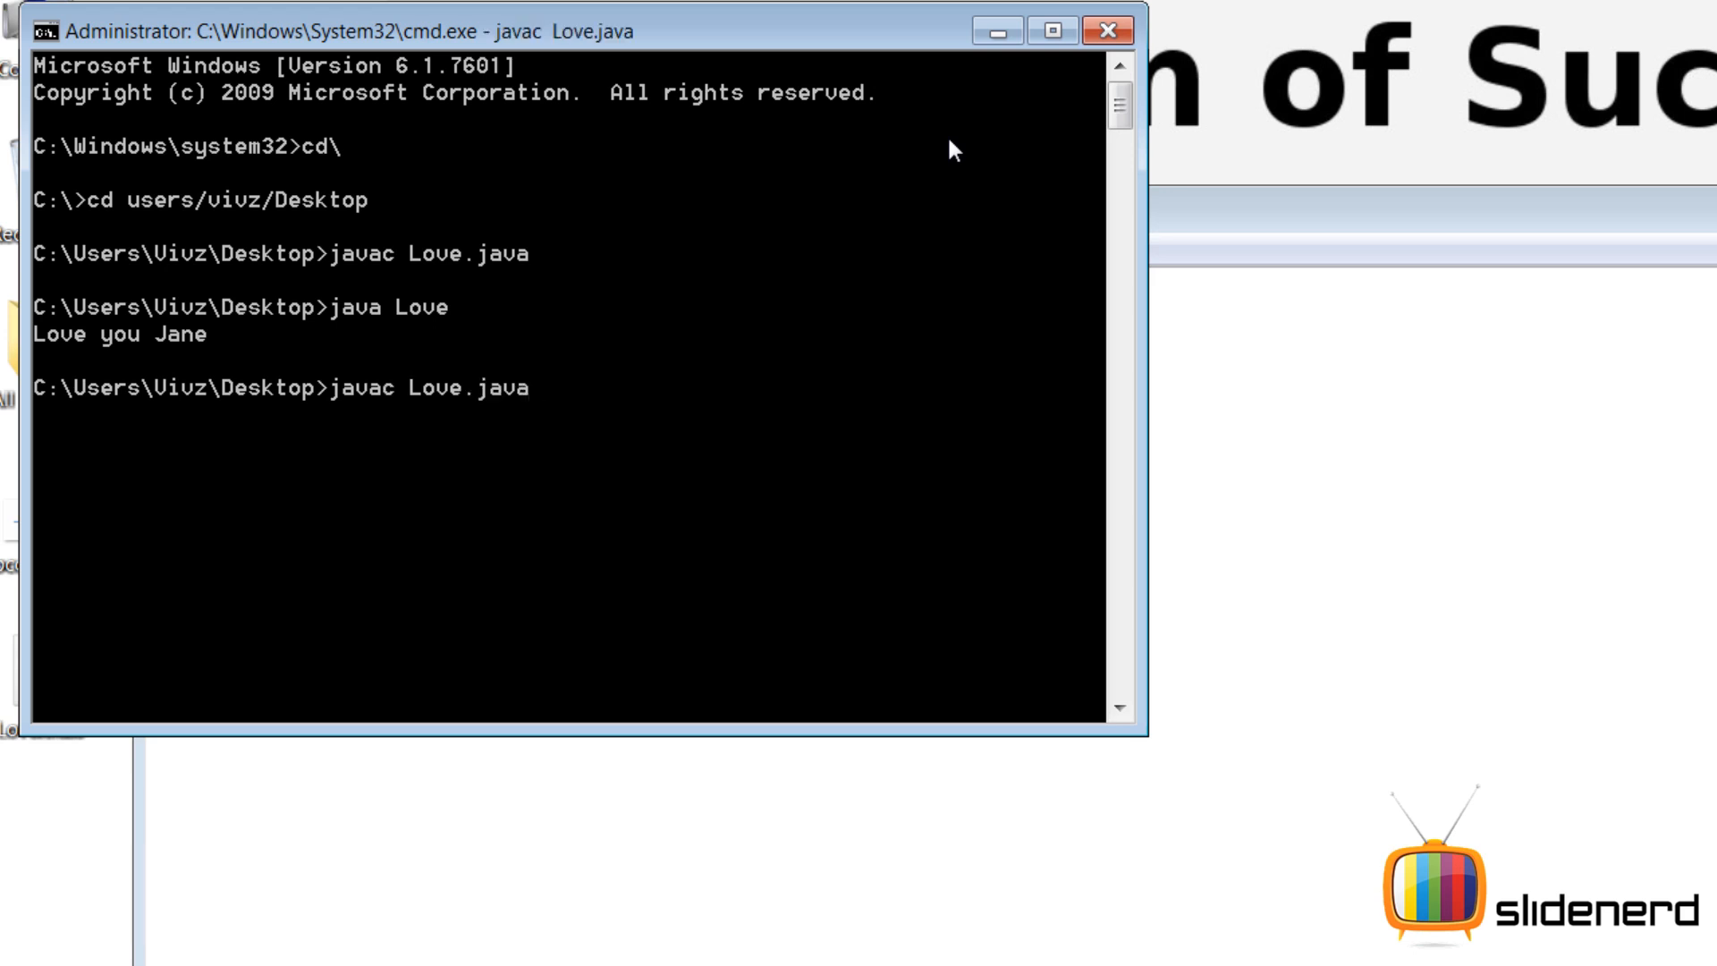
type("javac Love.jav")
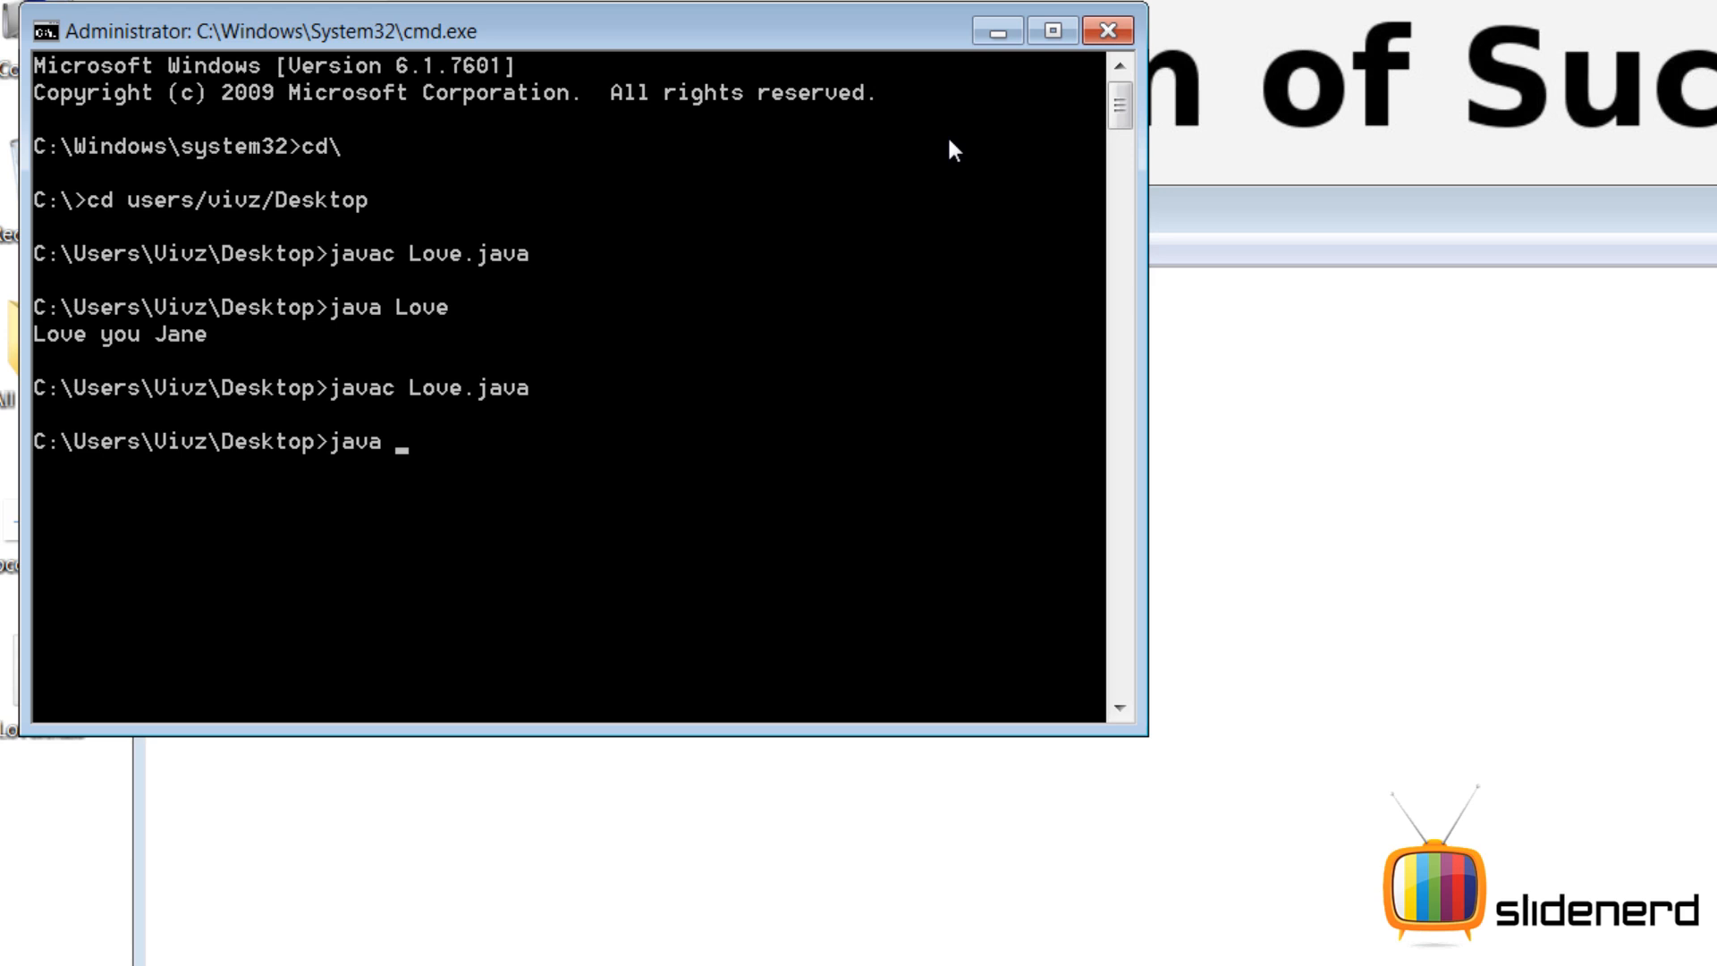
type("Love")
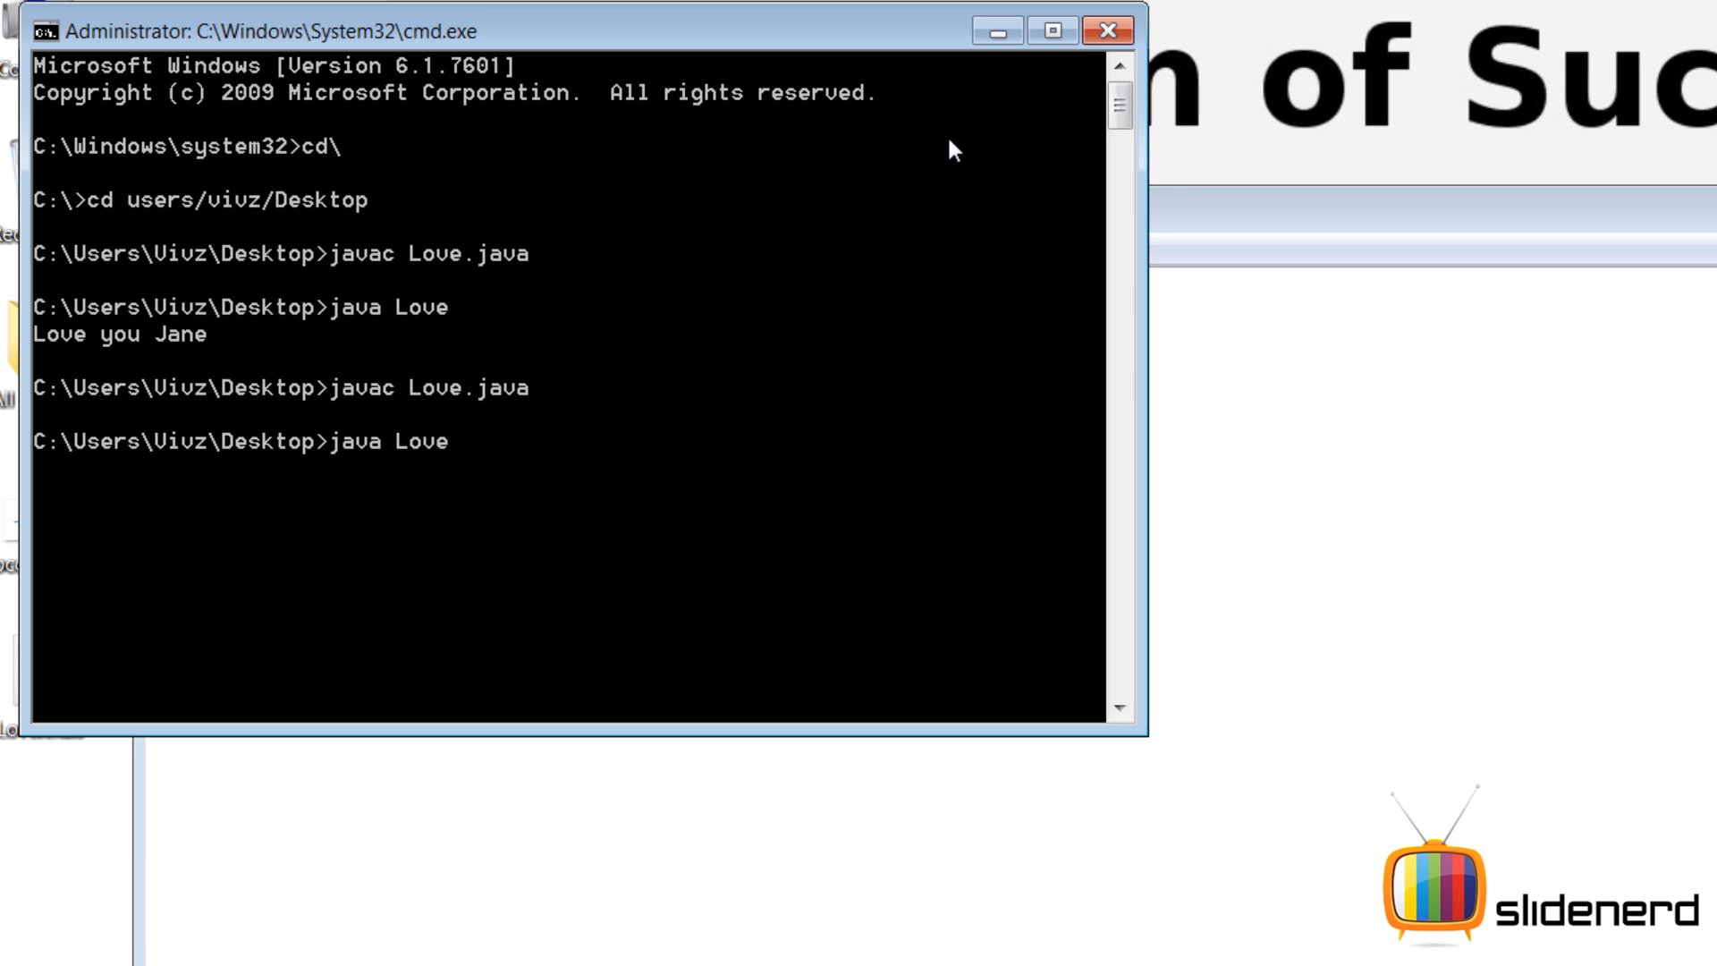
type("Jane")
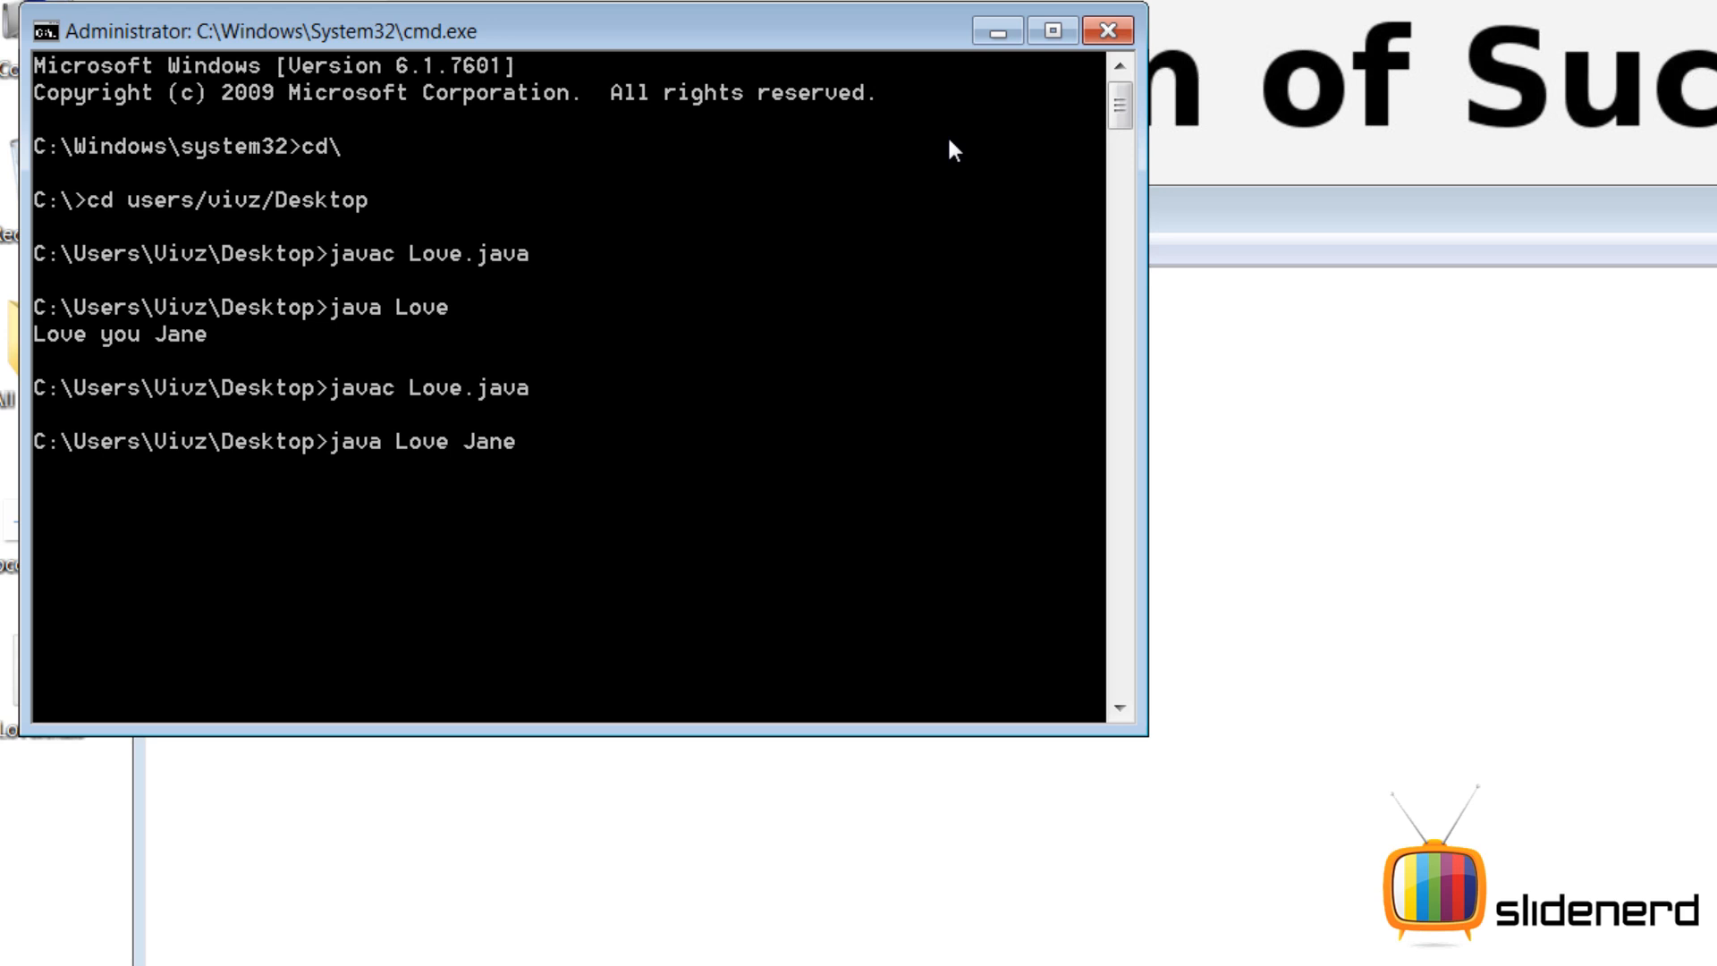
key("Enter")
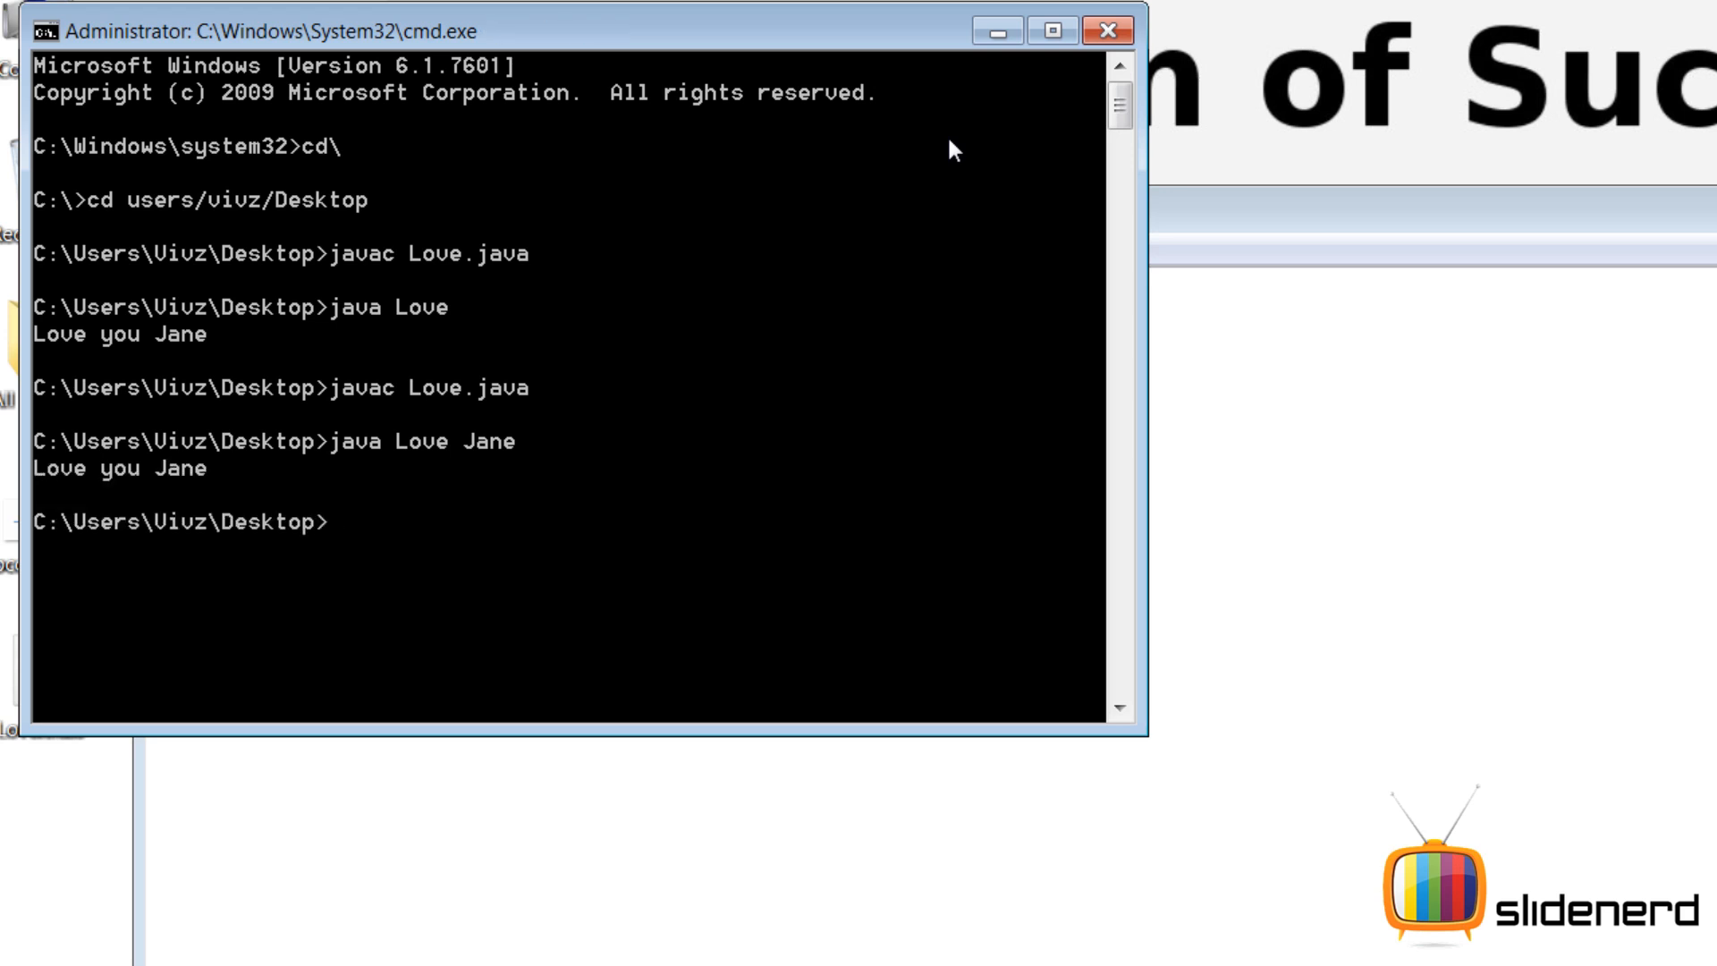
Step: Run java Love again with a different name argument starting with Ly
type("java Love")
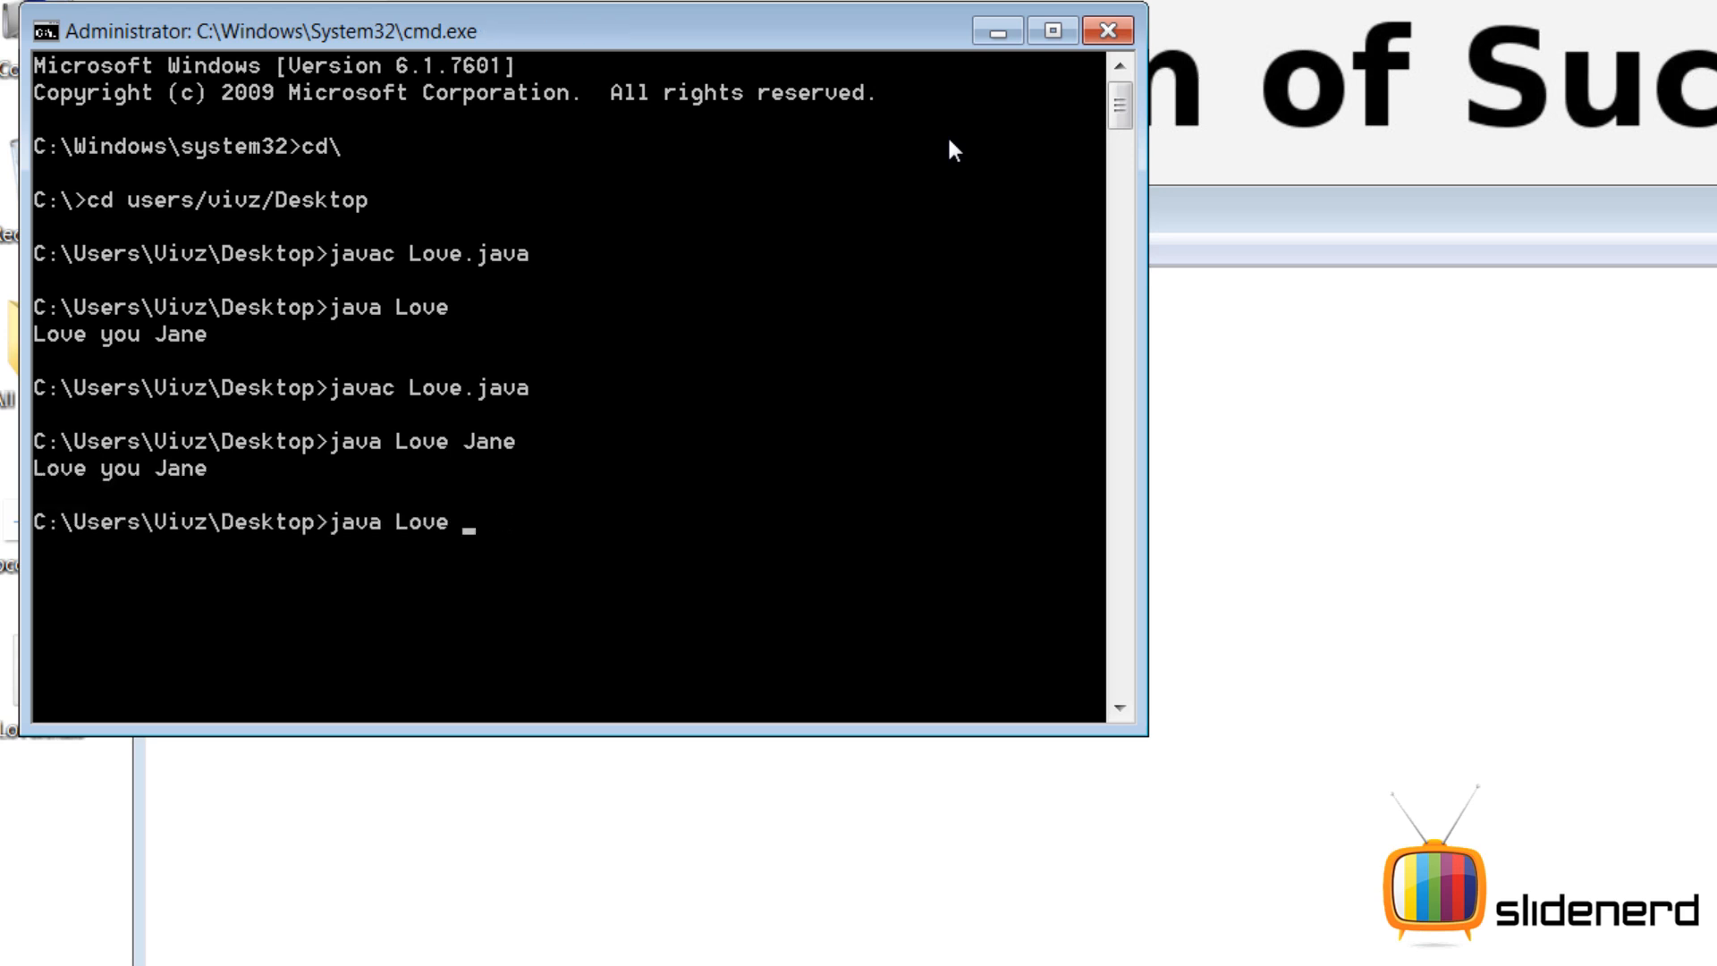
type("Ly")
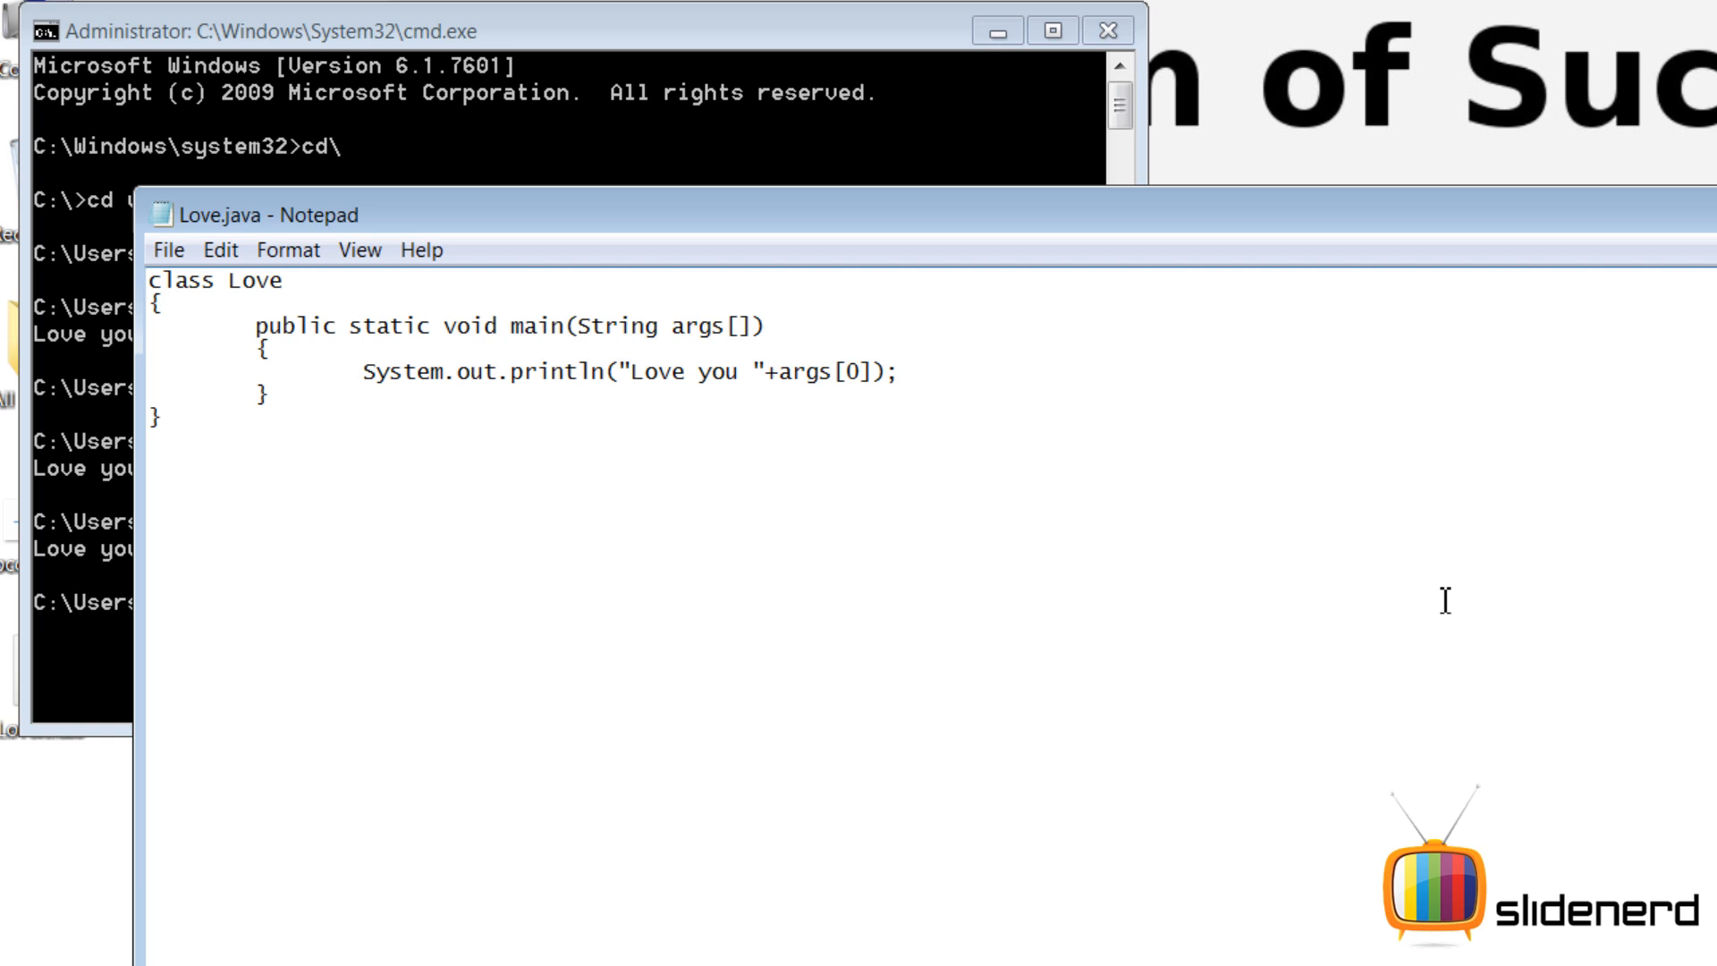
Step: Highlight the args parameter of main, then bring up the Java Programs command-line arguments deck
left_click(805, 372)
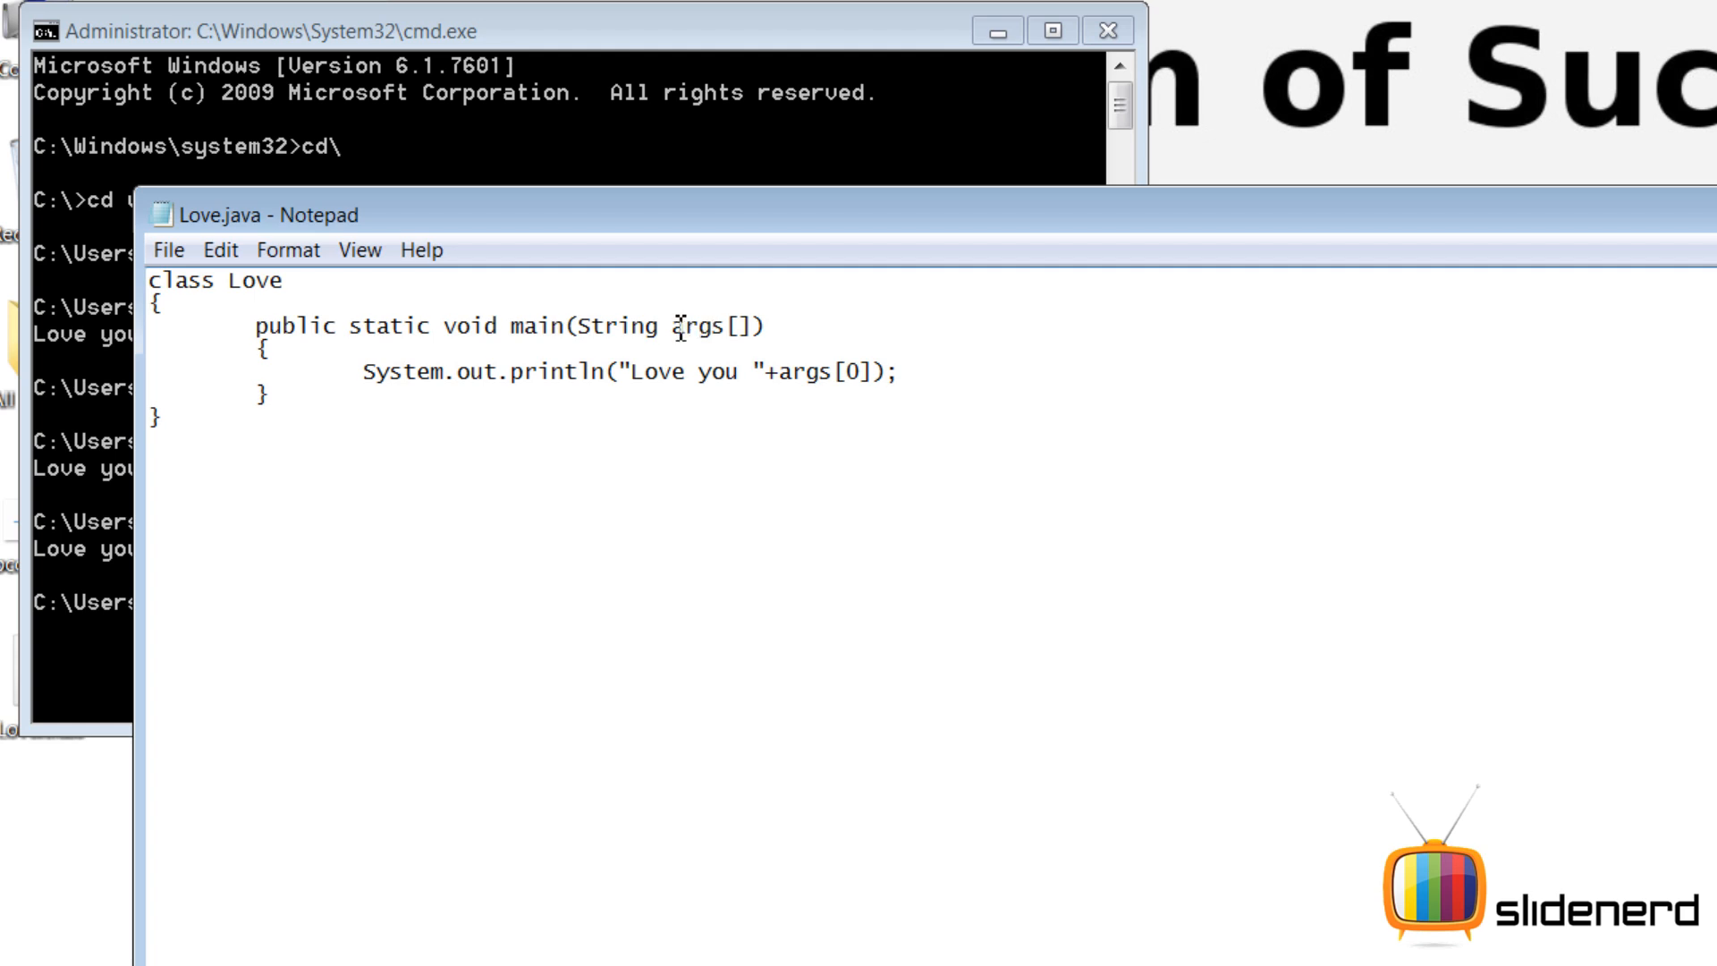
double_click(698, 324)
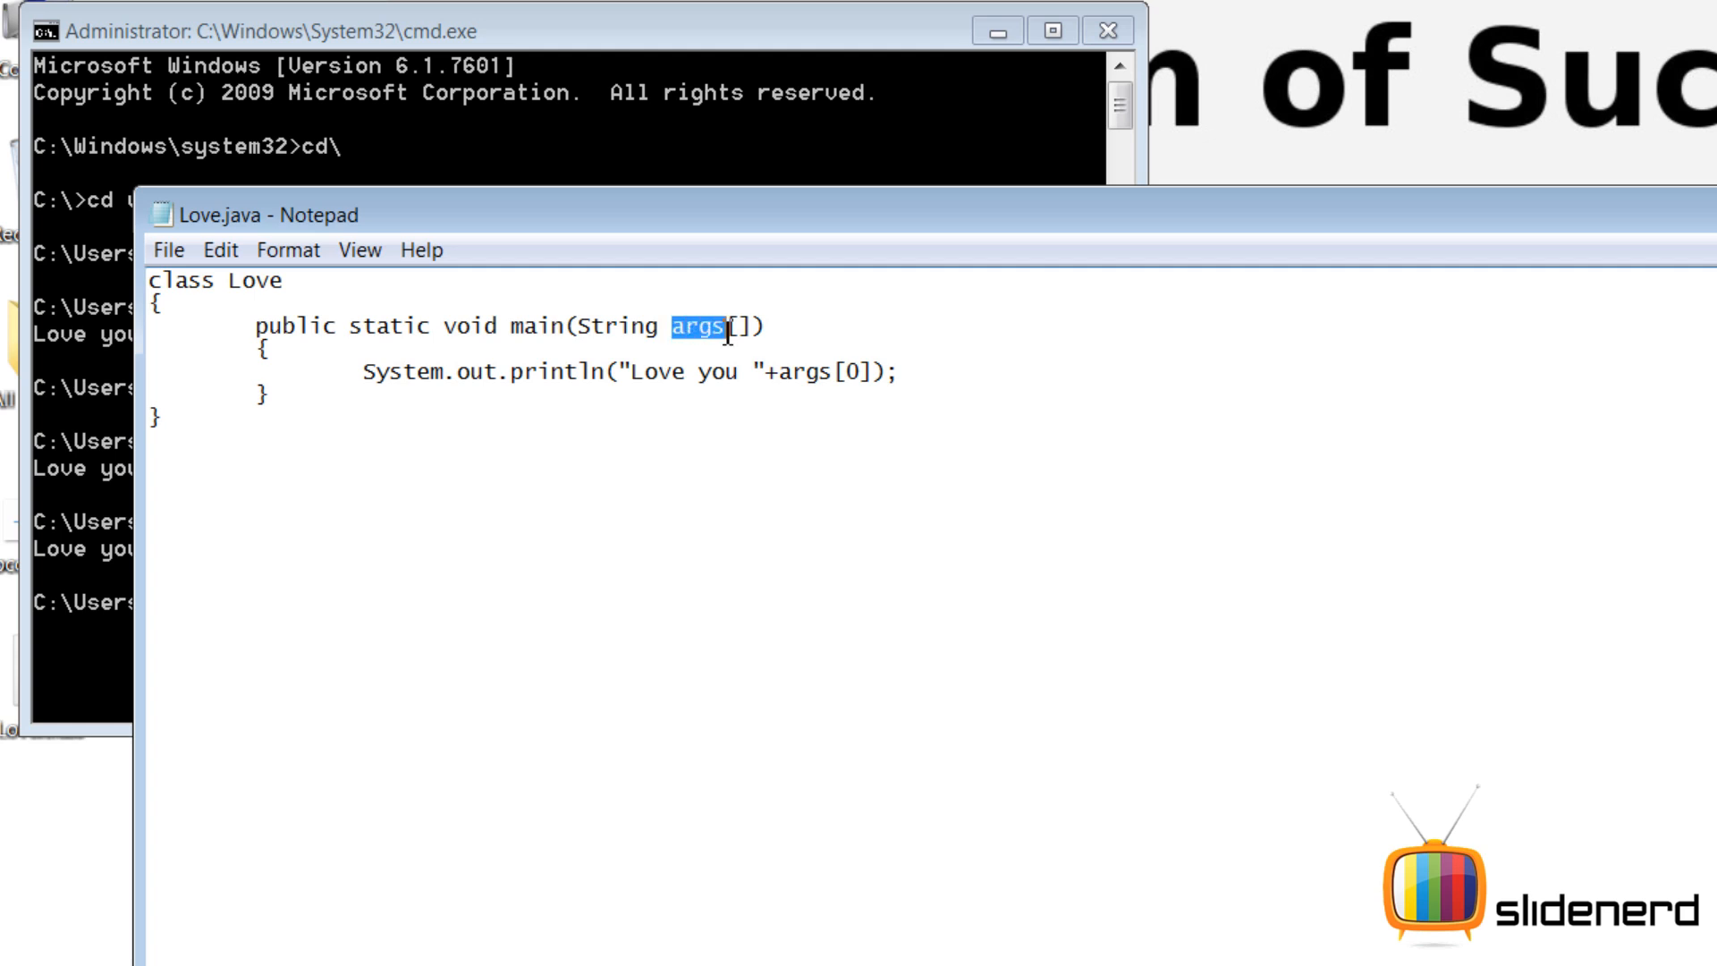
left_click(849, 372)
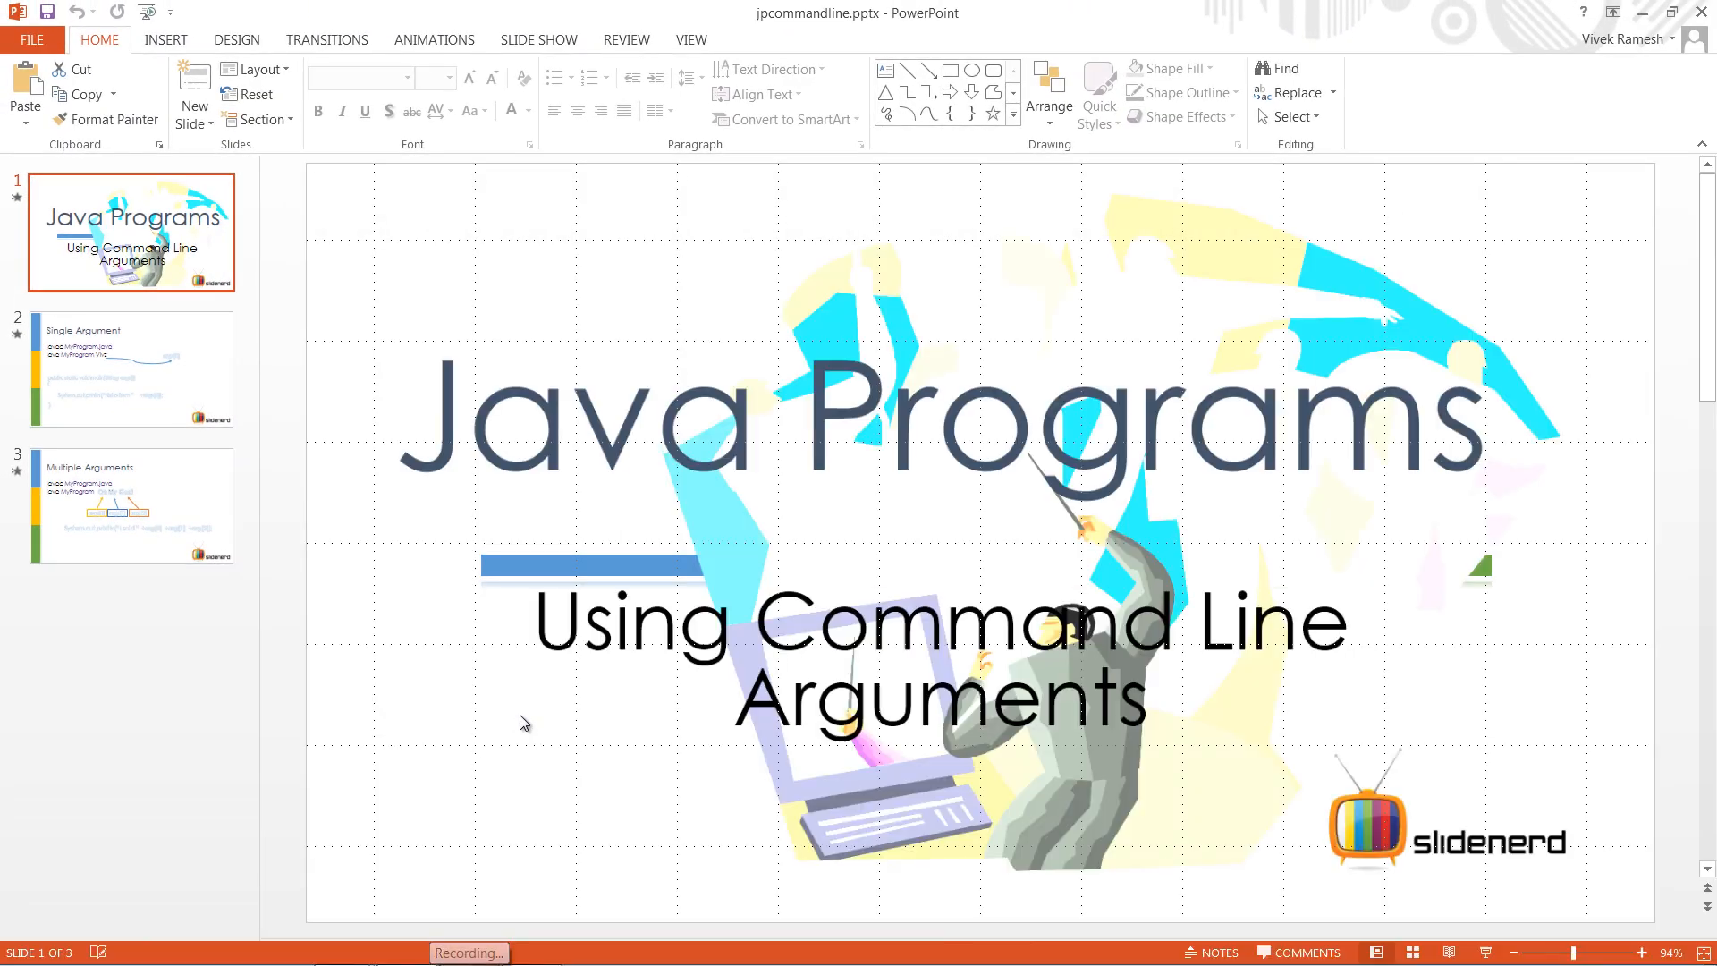
Step: Step through the slides to Multiple Arguments, mapping "Oh My God!" to args[0], args[1], args[2]
left_click(131, 508)
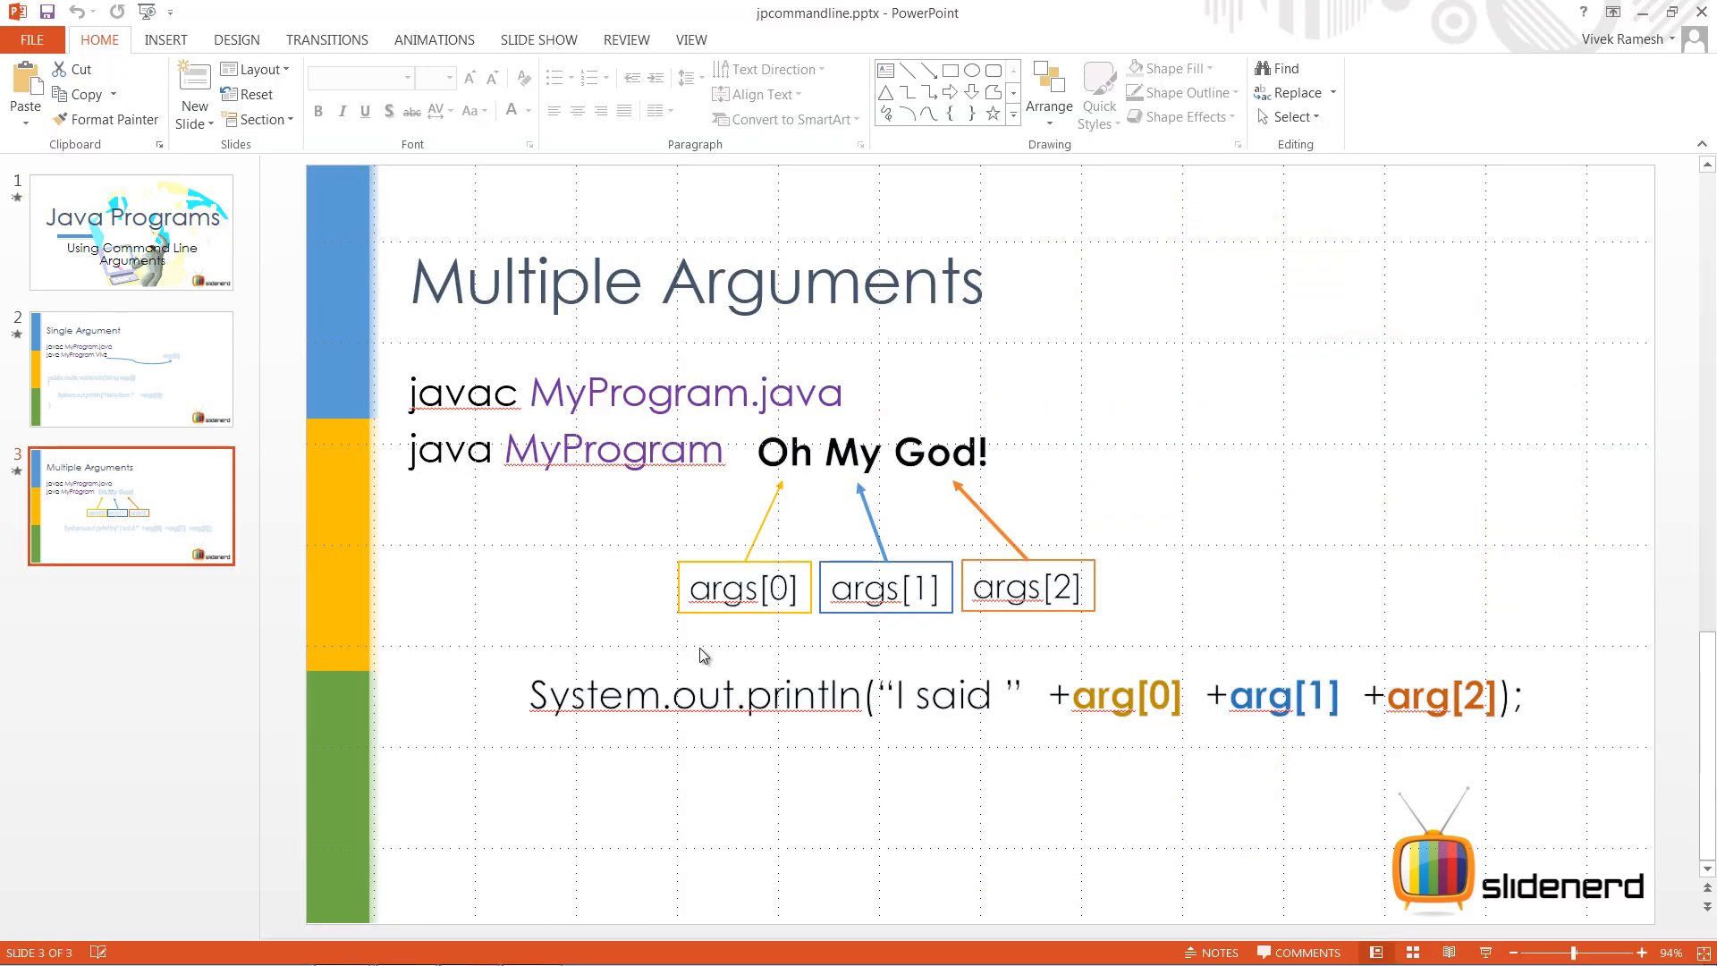